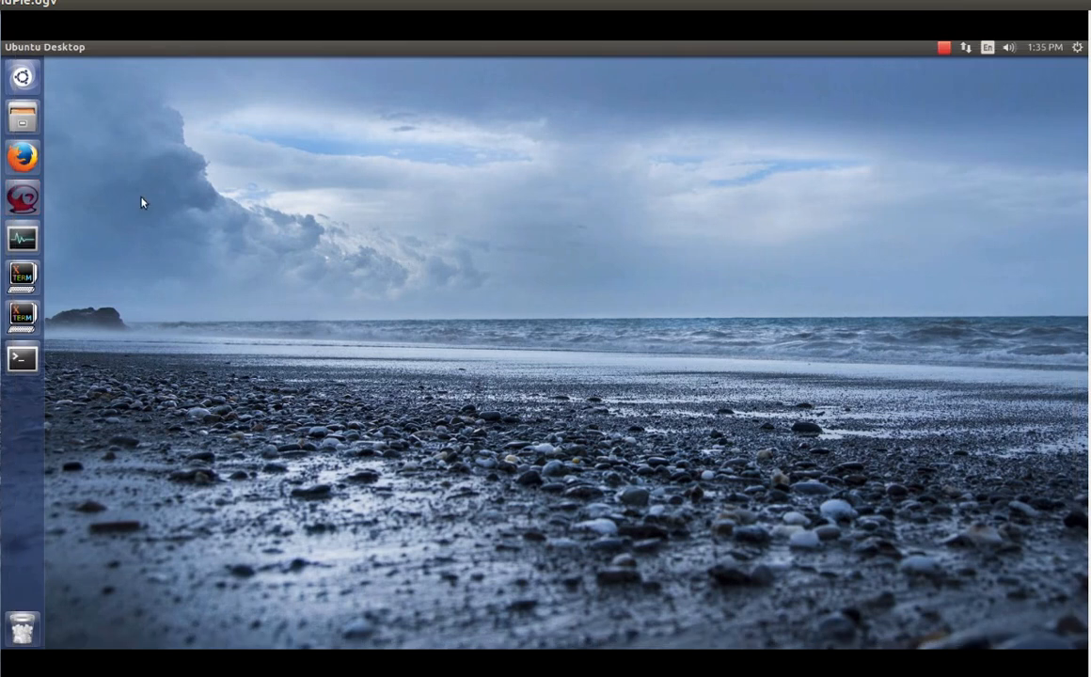
# Launch Firefox and search Google for 'android open source get source'
pyautogui.click(23, 158)
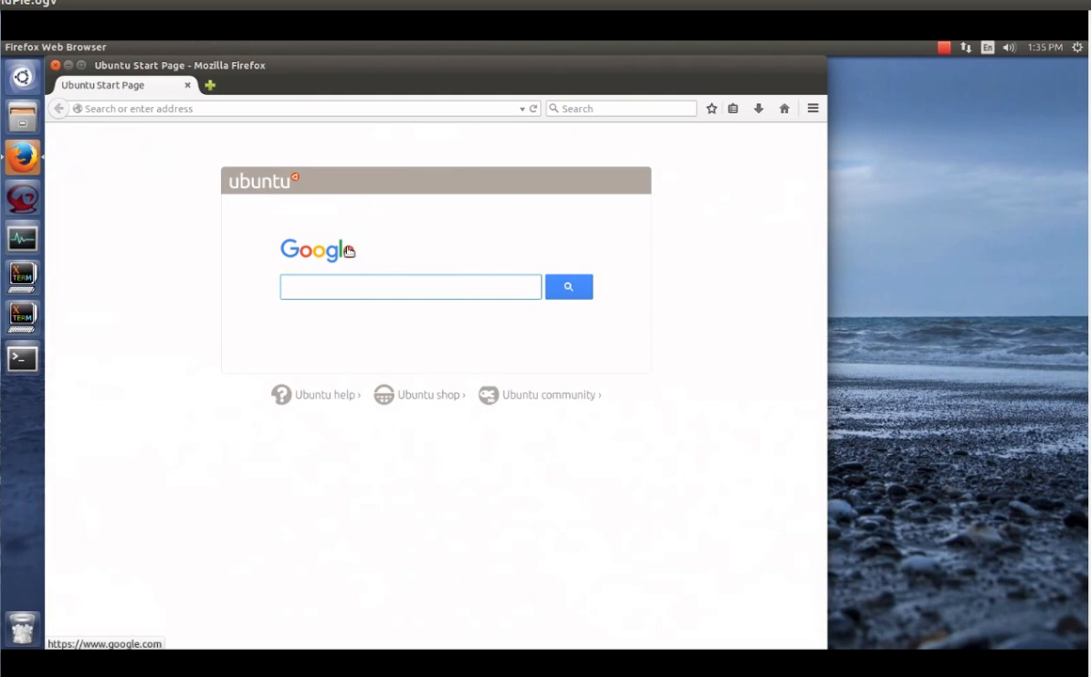
pyautogui.write('android')
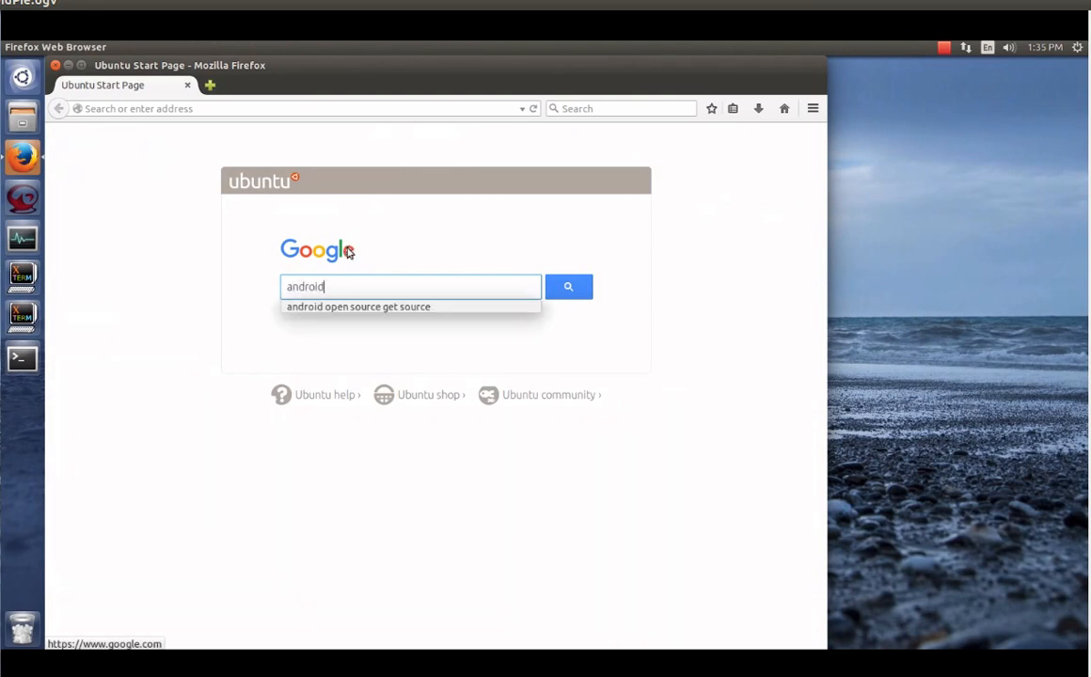
pyautogui.write('open source get source')
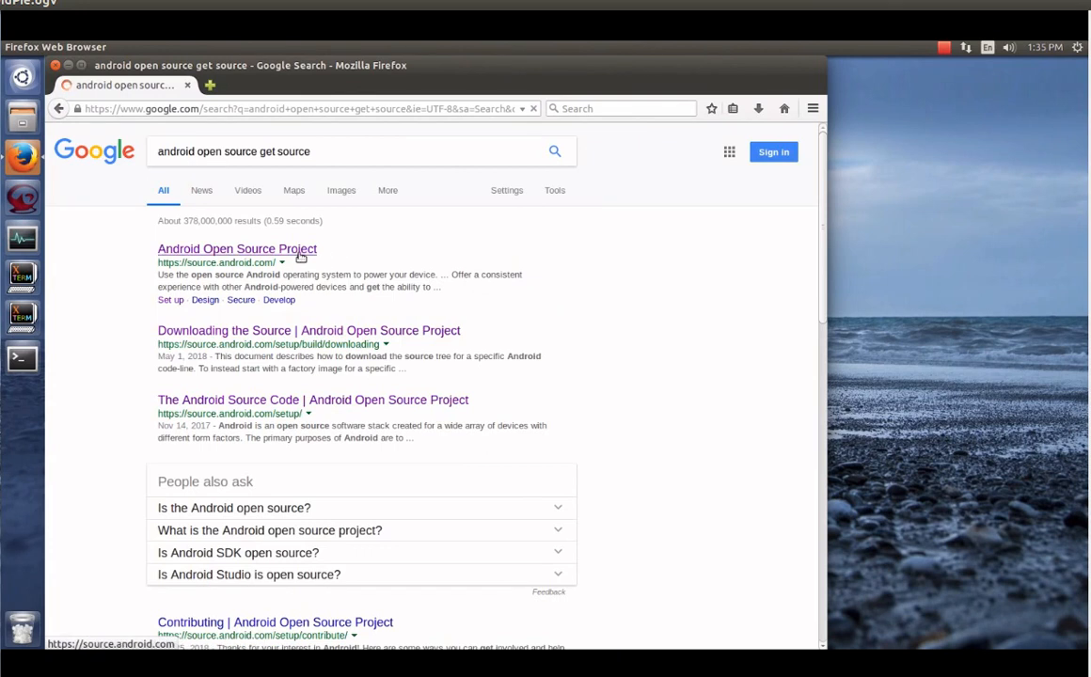
# Open the AOSP site result, go to Set up, then the Start tab's Codelines, Branches, and Releases page
pyautogui.click(237, 249)
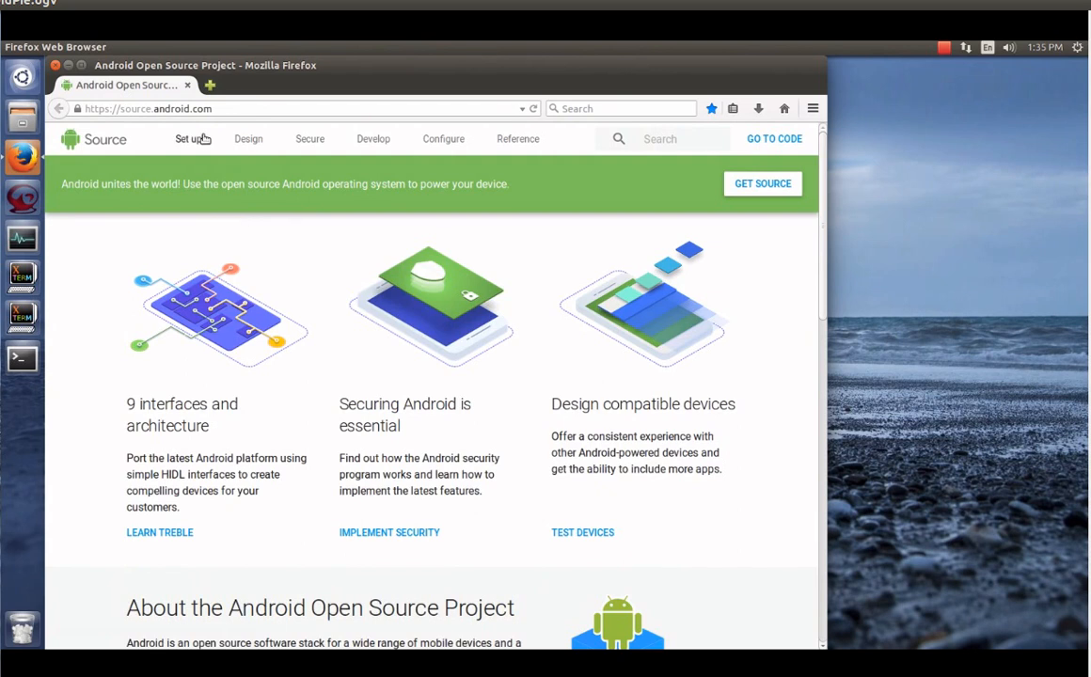
pyautogui.click(189, 139)
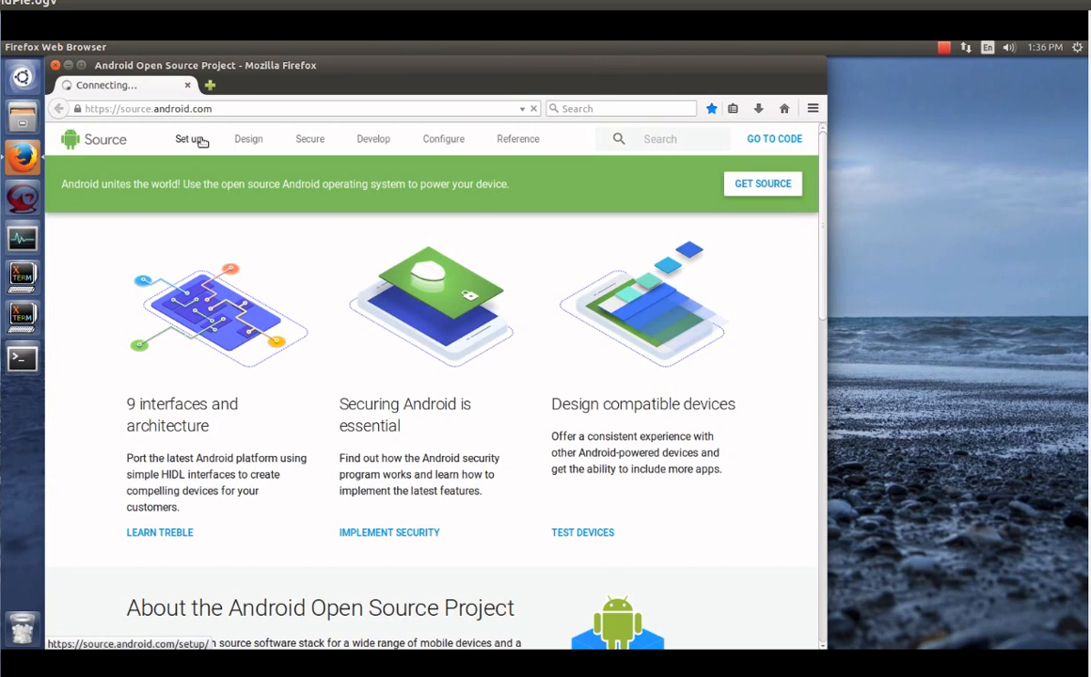
pyautogui.click(188, 139)
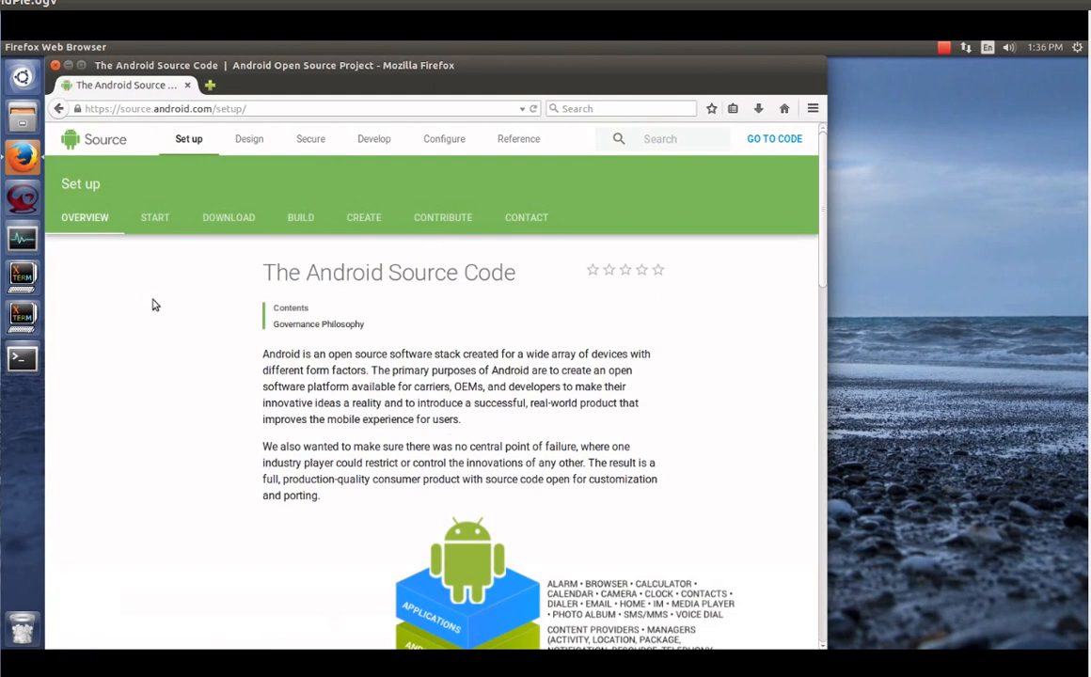
pyautogui.click(154, 219)
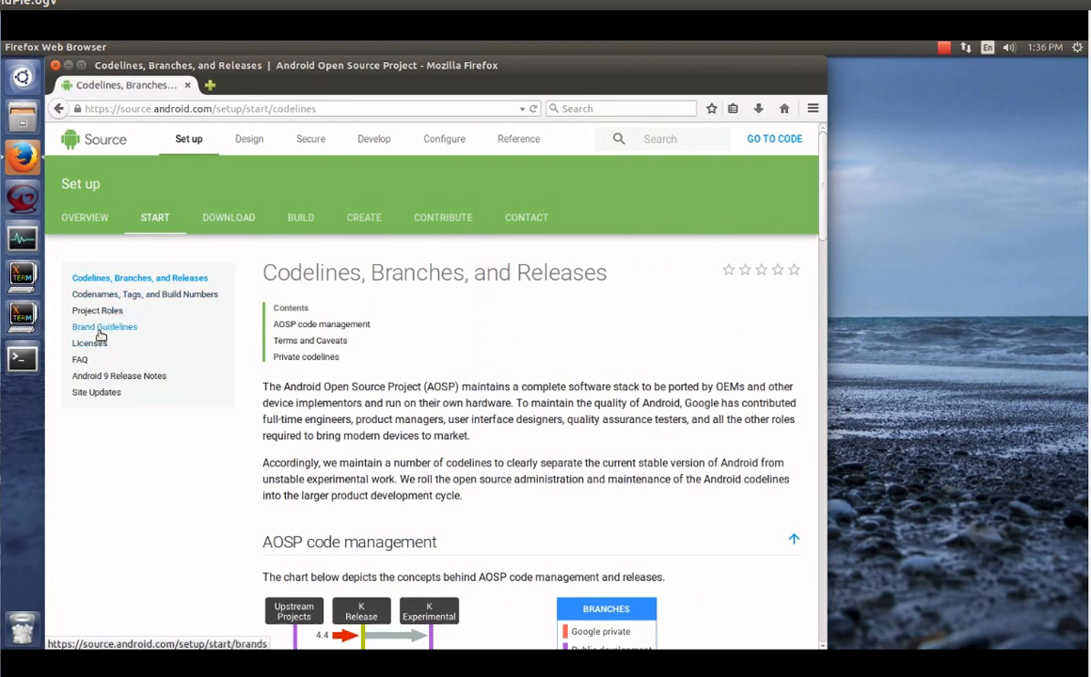
pyautogui.moveTo(159, 364)
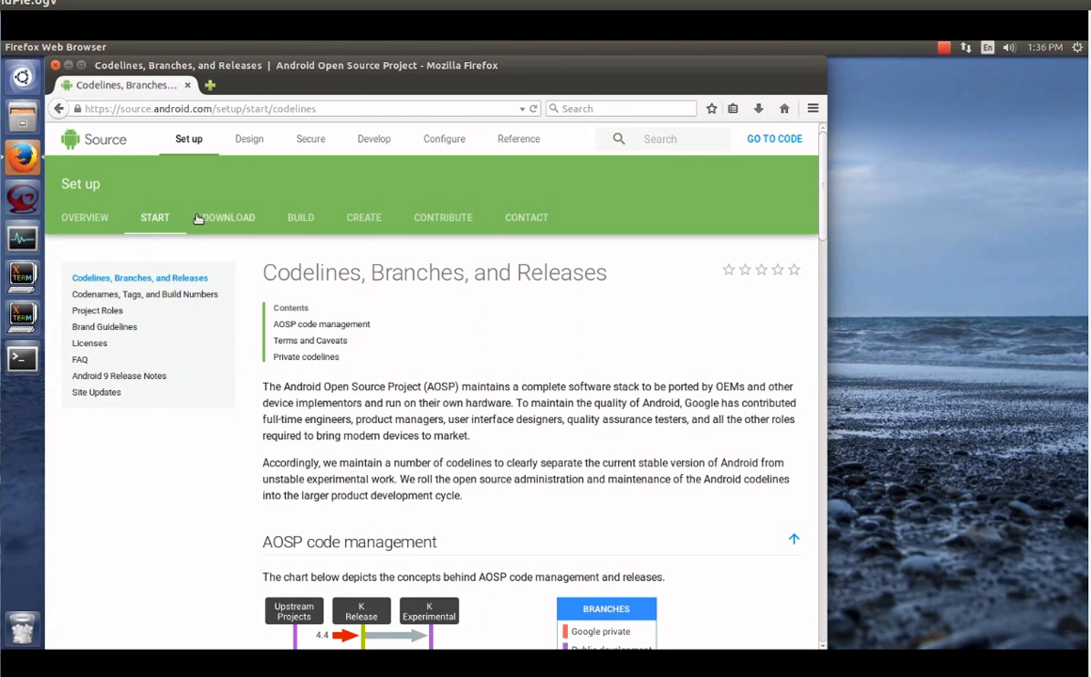
# Open the Download Requirements page, scroll to Hardware requirements and highlight the 100GB disk space figure
pyautogui.click(228, 218)
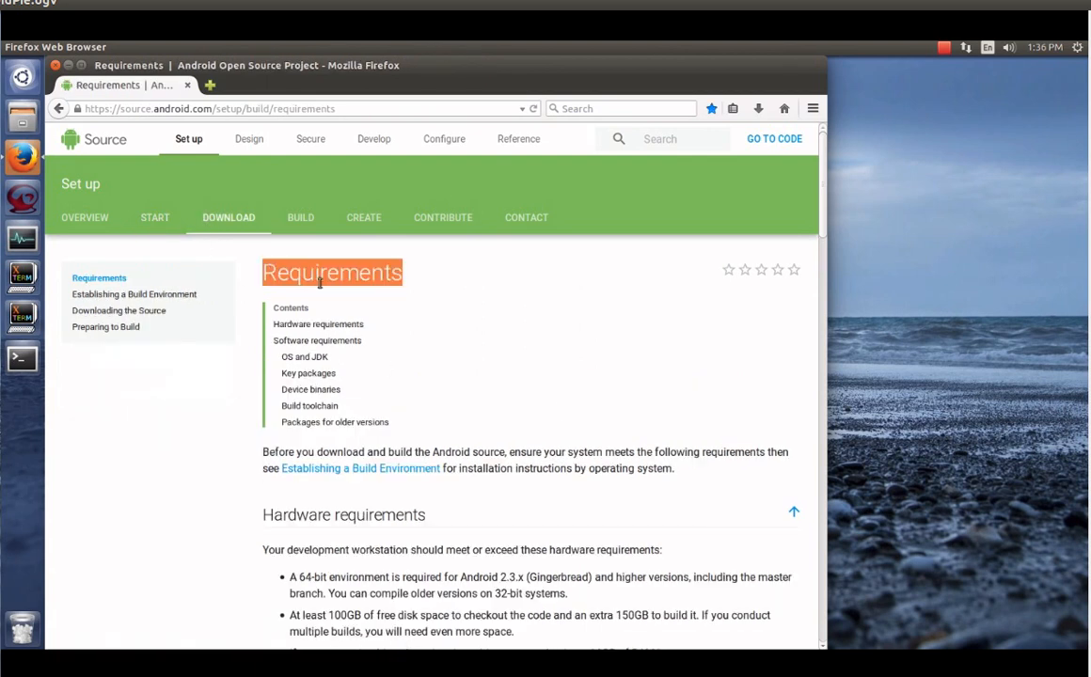
pyautogui.scroll(-3)
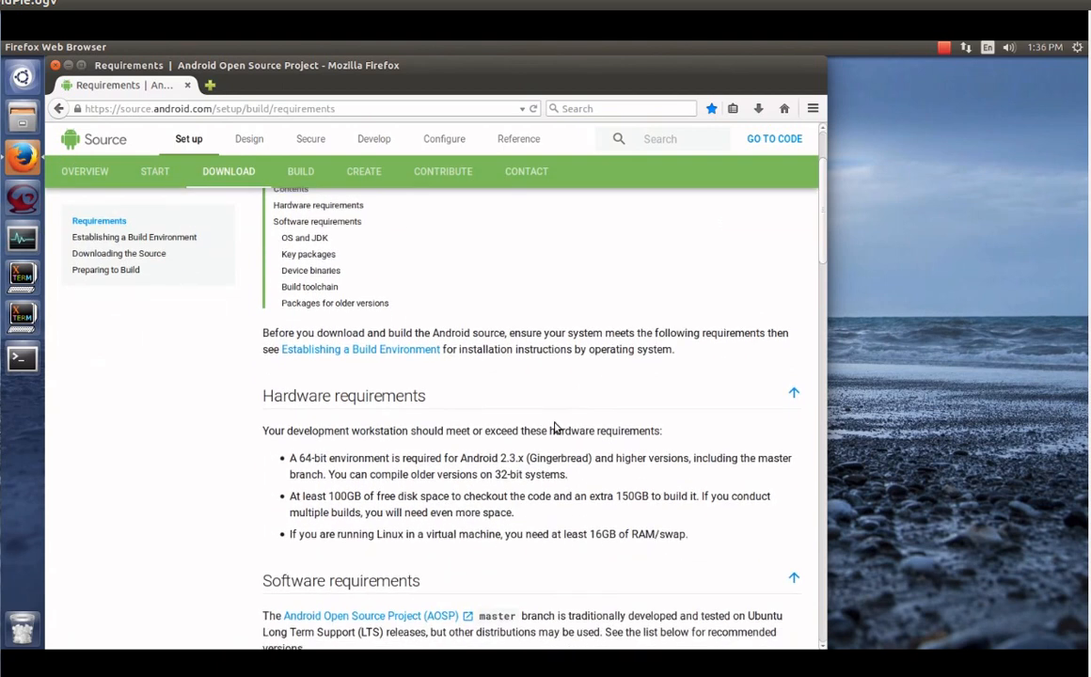
pyautogui.scroll(-3)
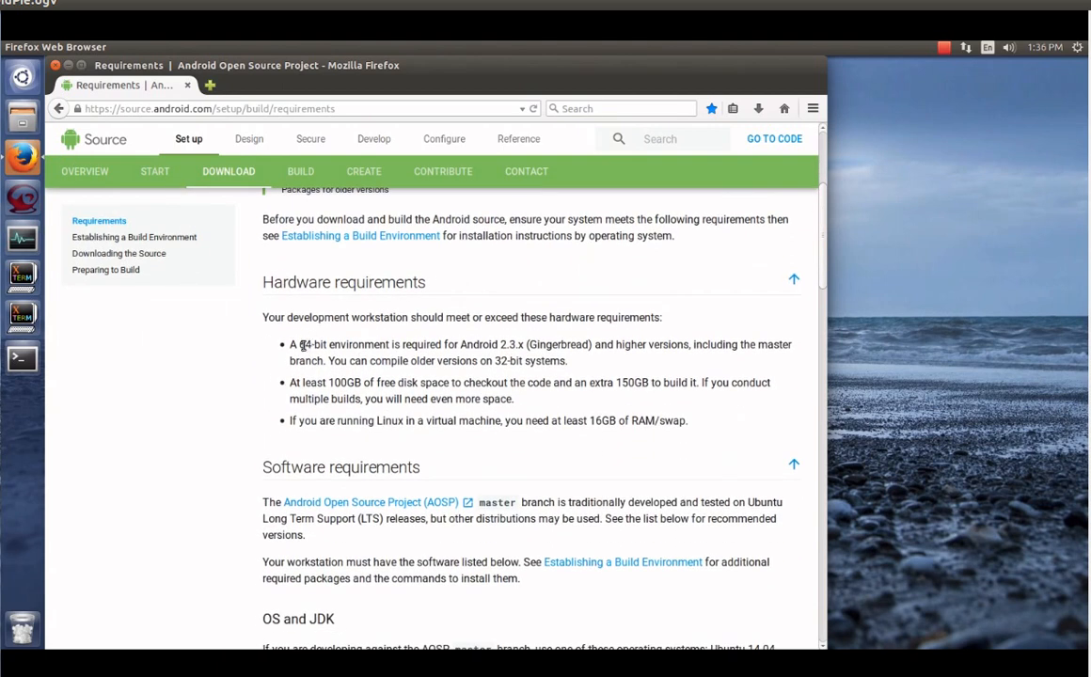
pyautogui.doubleClick(312, 344)
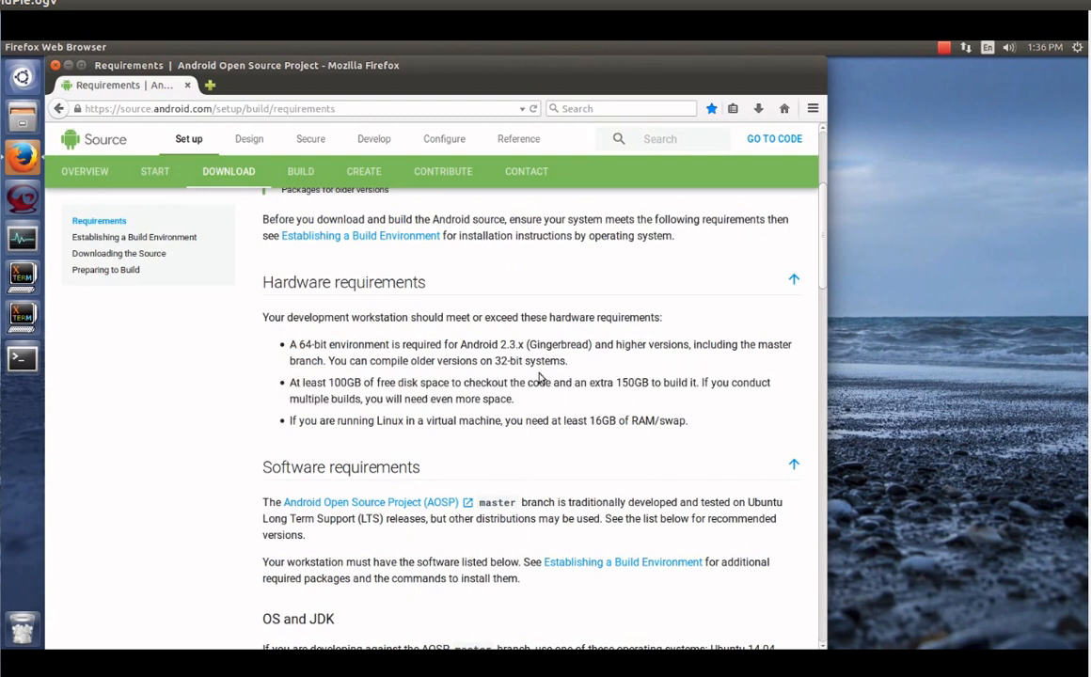
pyautogui.moveTo(339, 380)
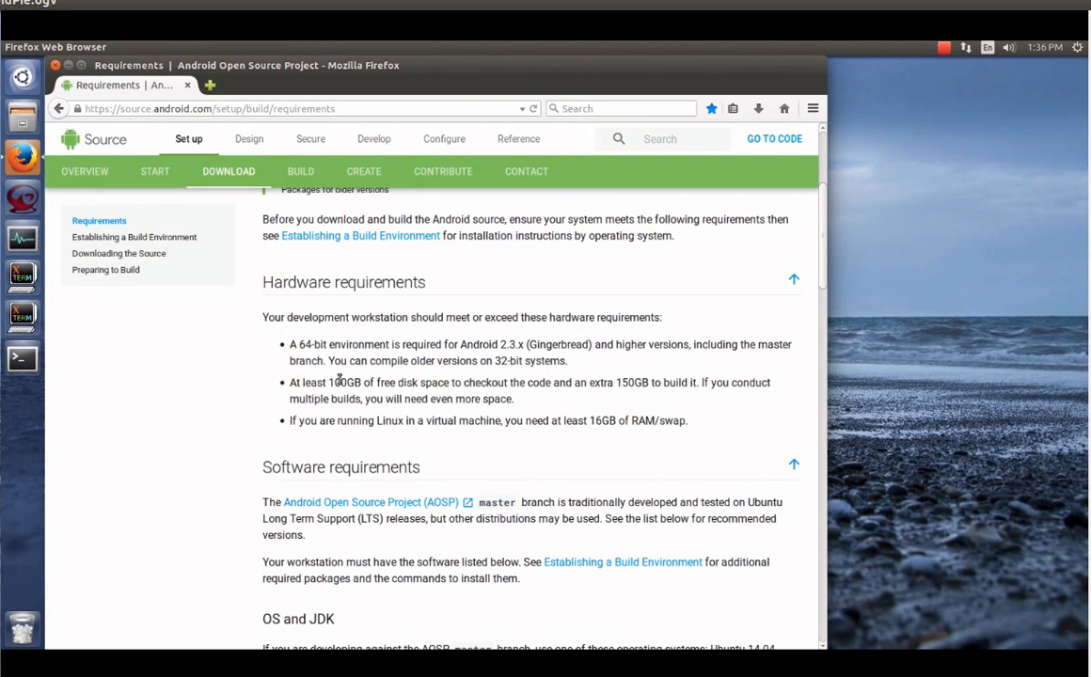
pyautogui.doubleClick(343, 382)
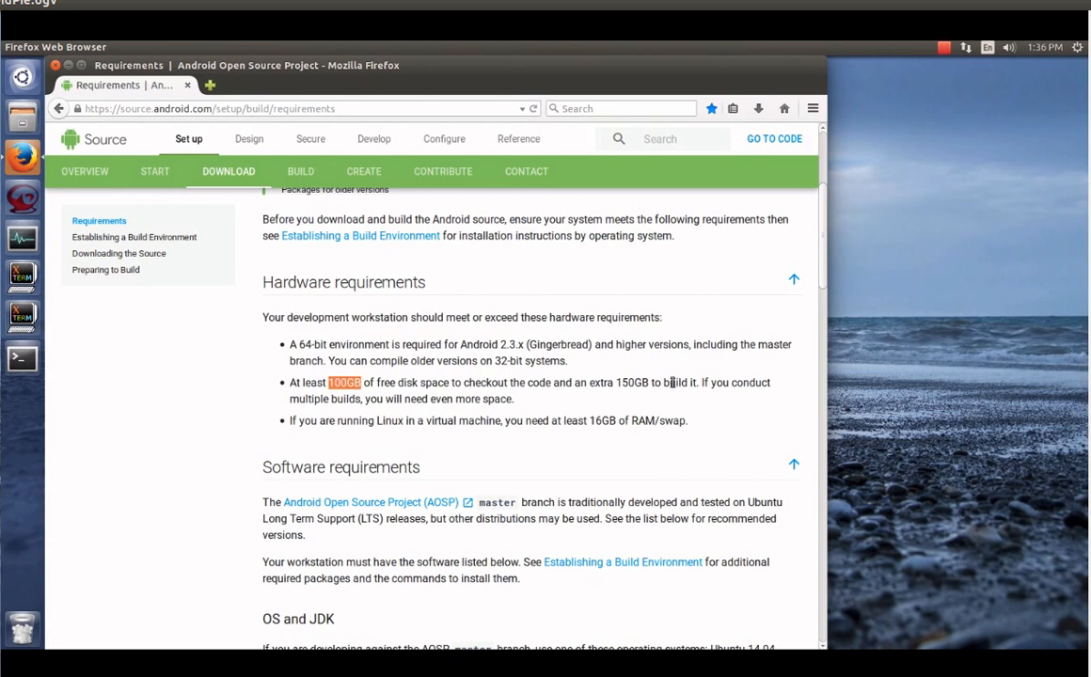
pyautogui.doubleClick(632, 382)
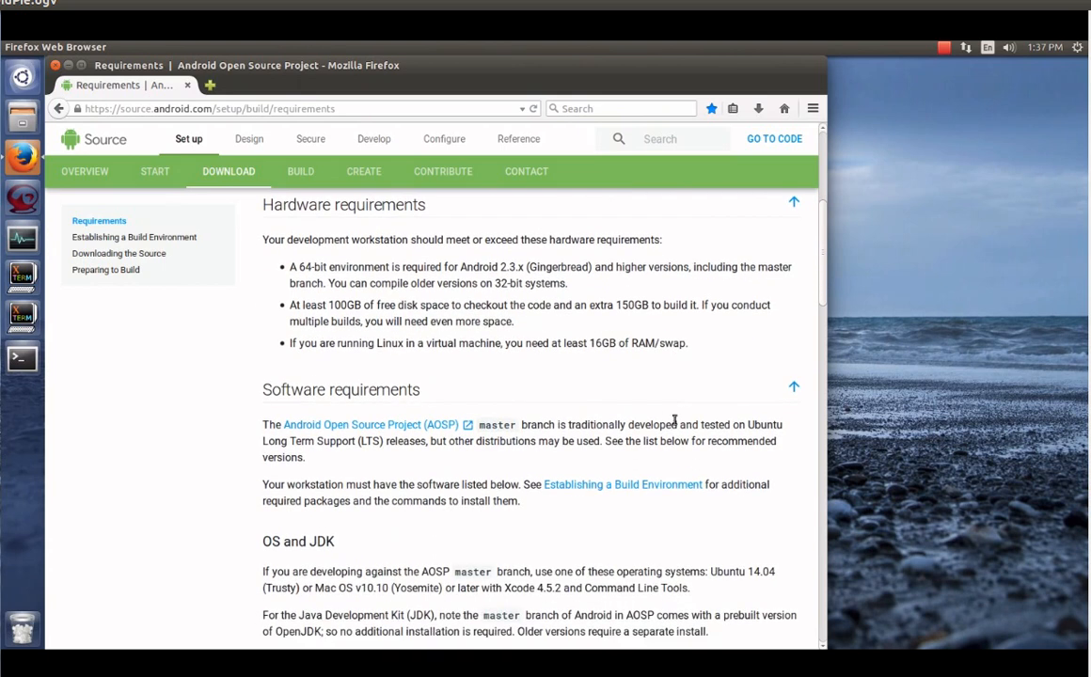
# Scroll the Requirements page down through older-version packages to the JDK and Make sections
pyautogui.scroll(-3)
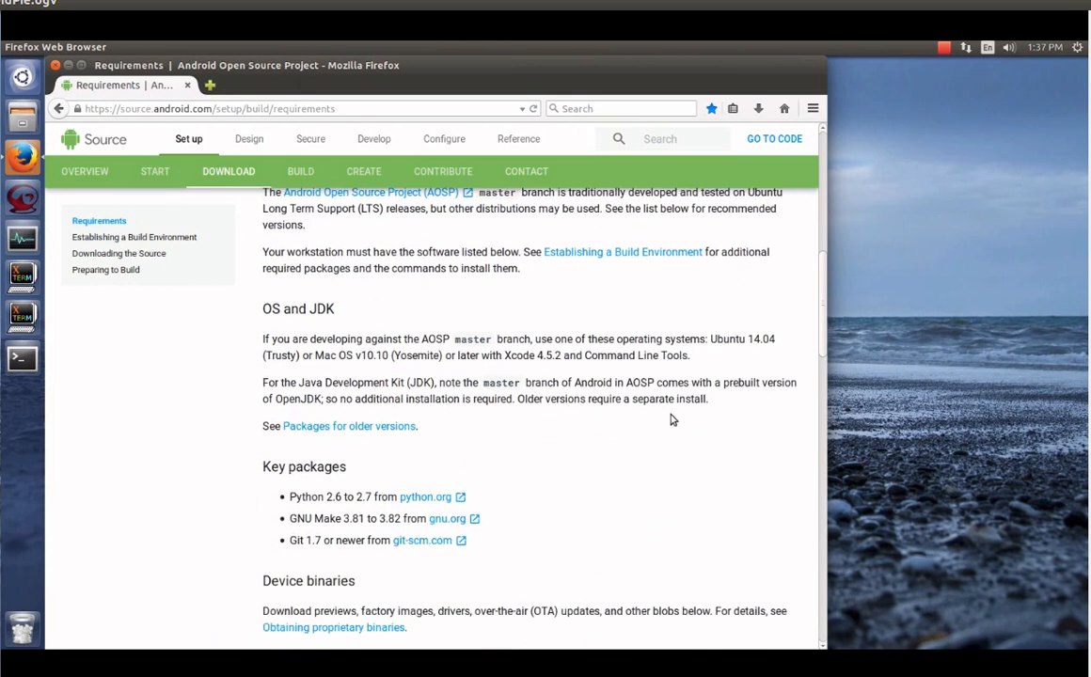
pyautogui.scroll(-3)
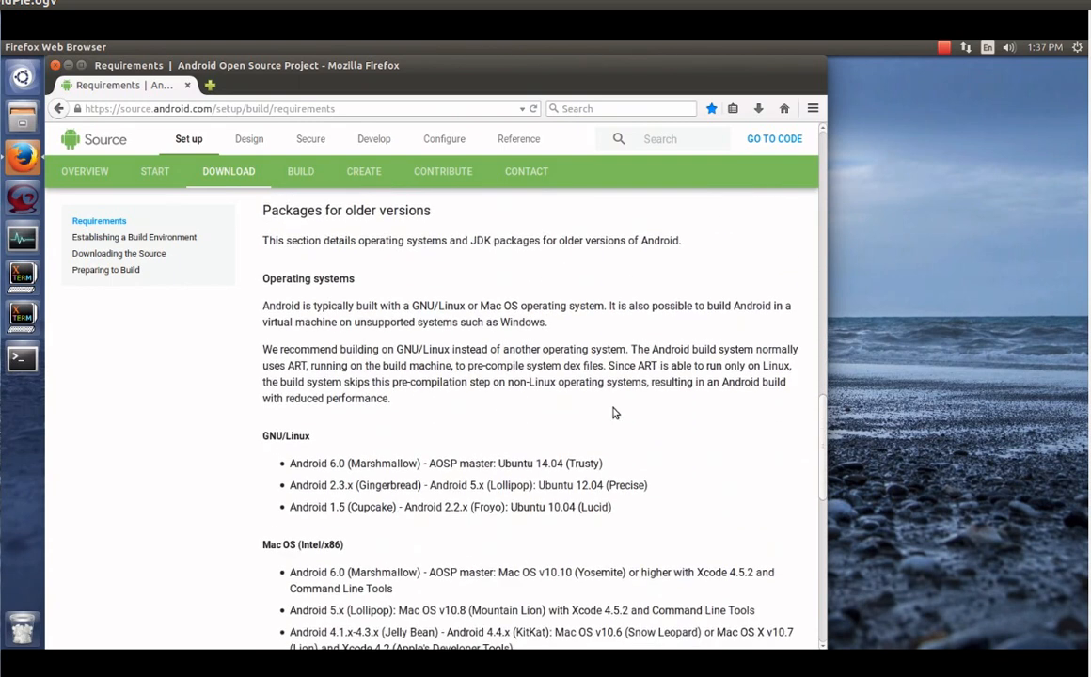
pyautogui.scroll(-3)
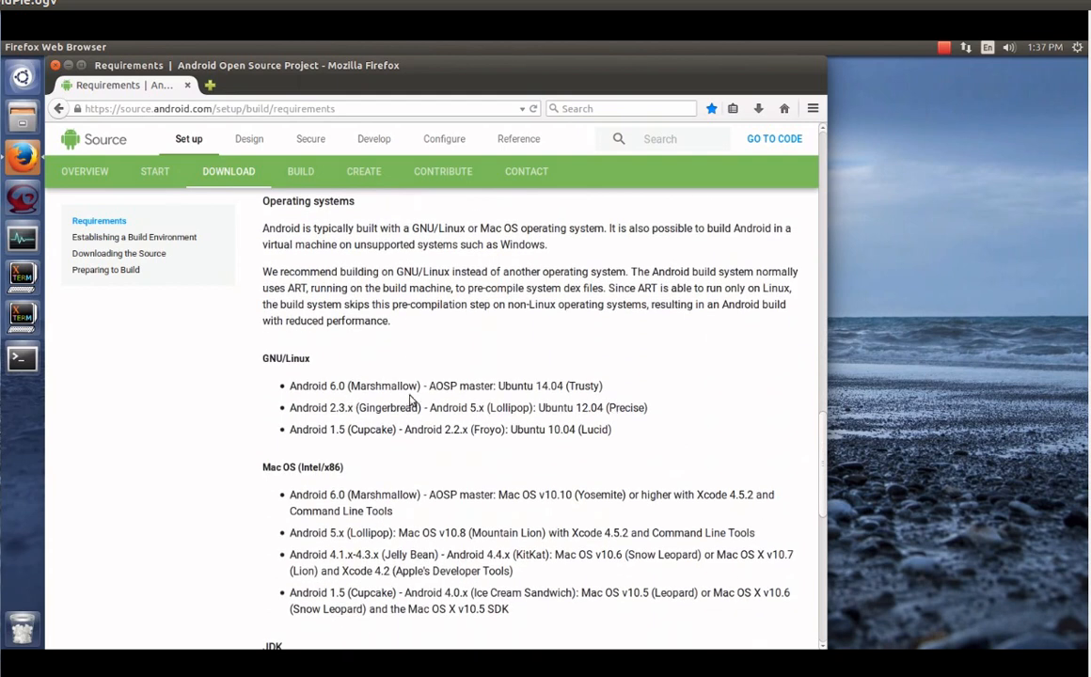
pyautogui.moveTo(455, 386)
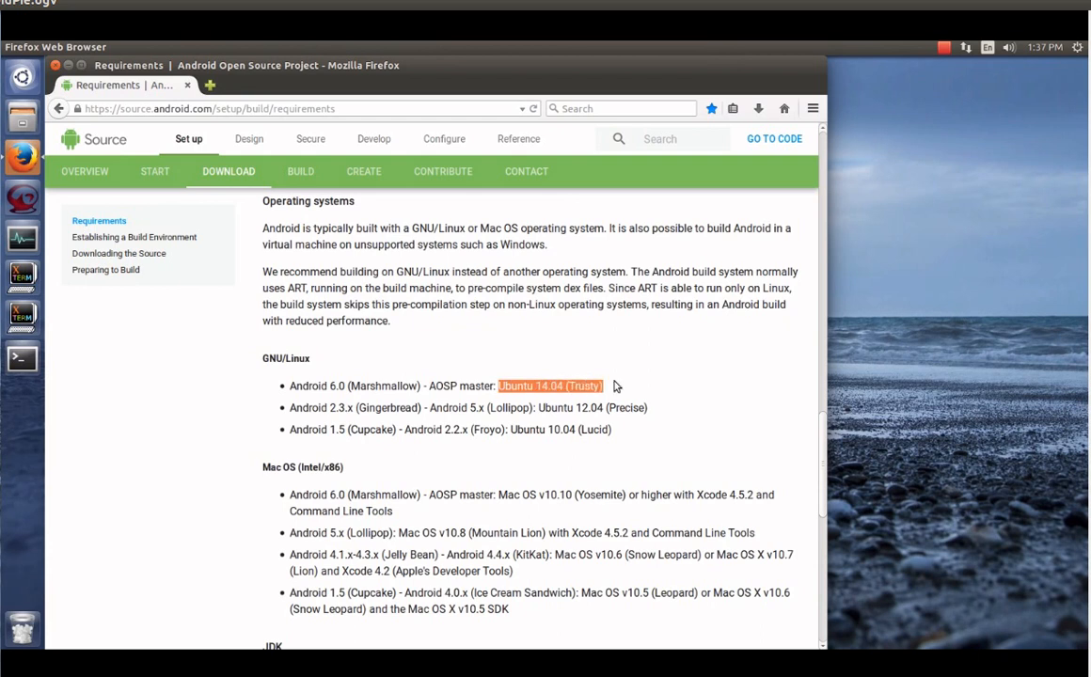
pyautogui.scroll(-3)
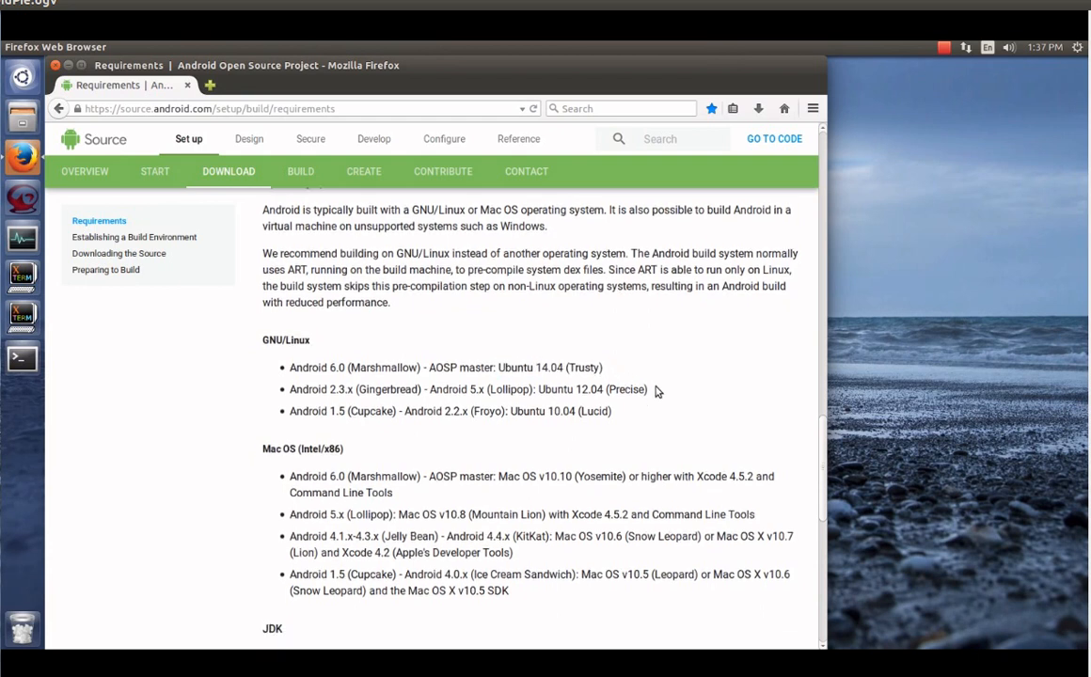
pyautogui.scroll(-3)
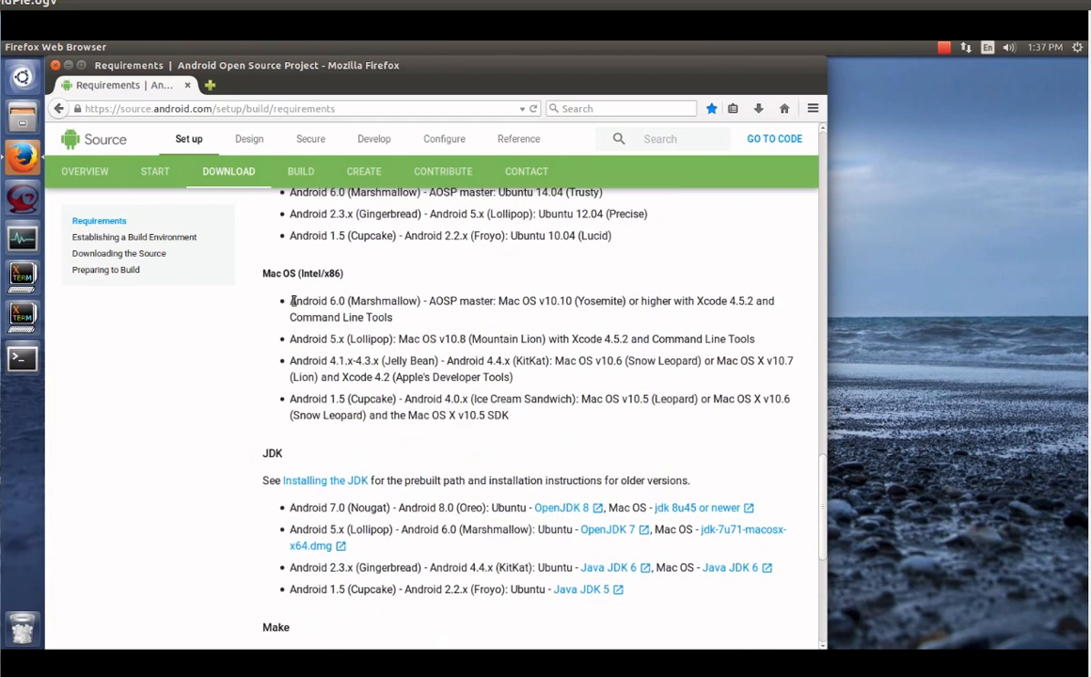
pyautogui.moveTo(349, 293)
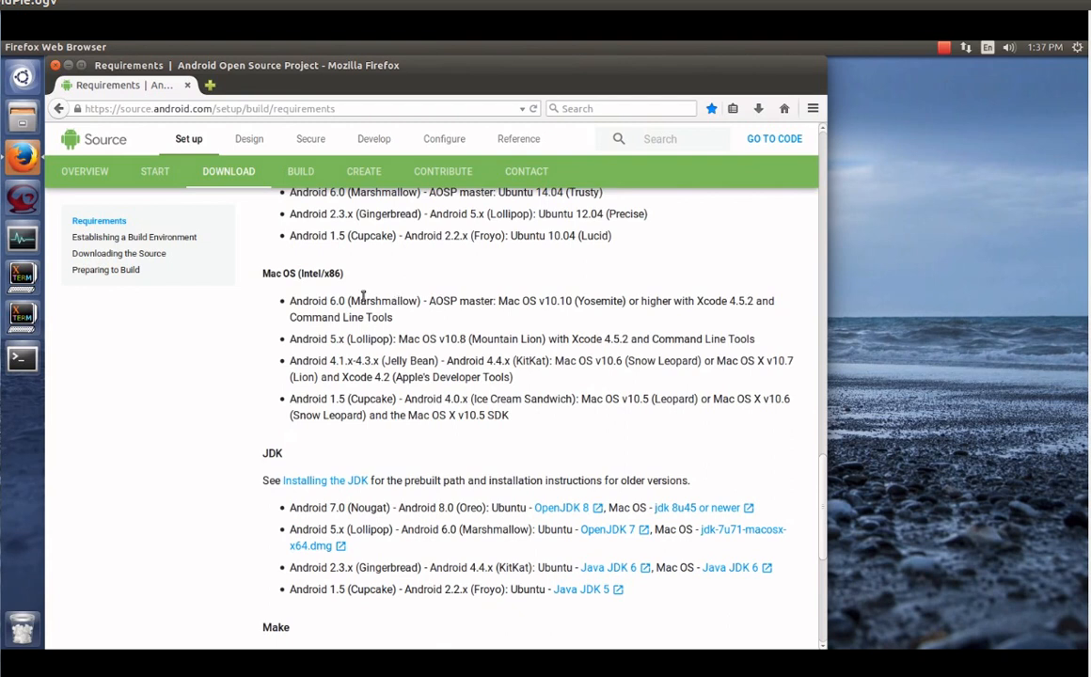
pyautogui.scroll(-3)
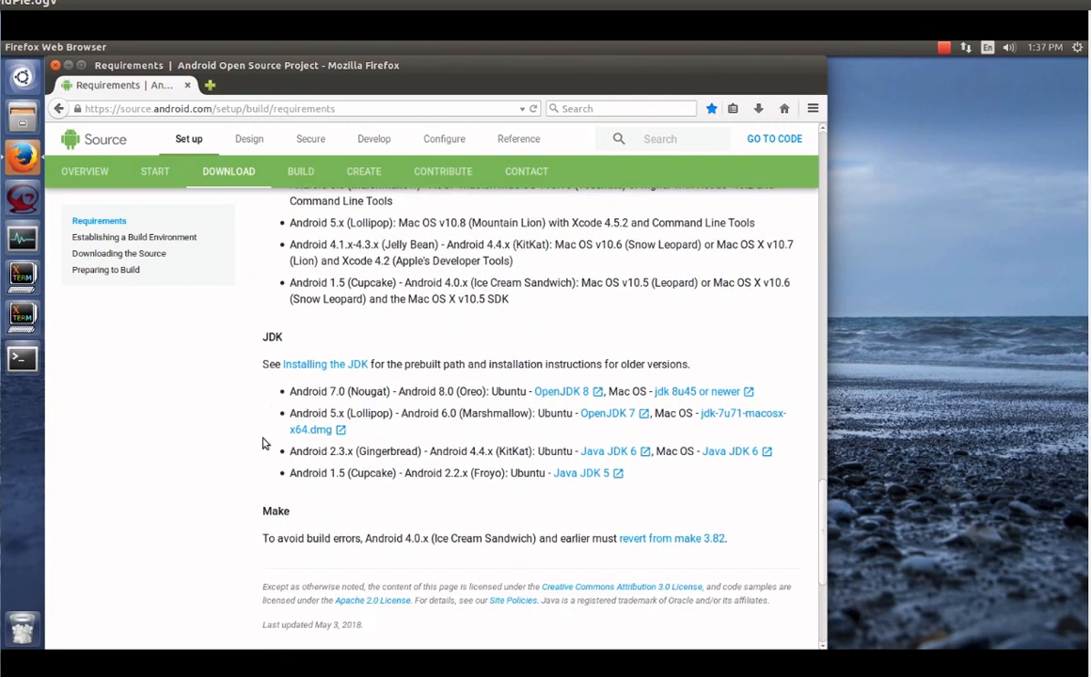
pyautogui.moveTo(368, 389)
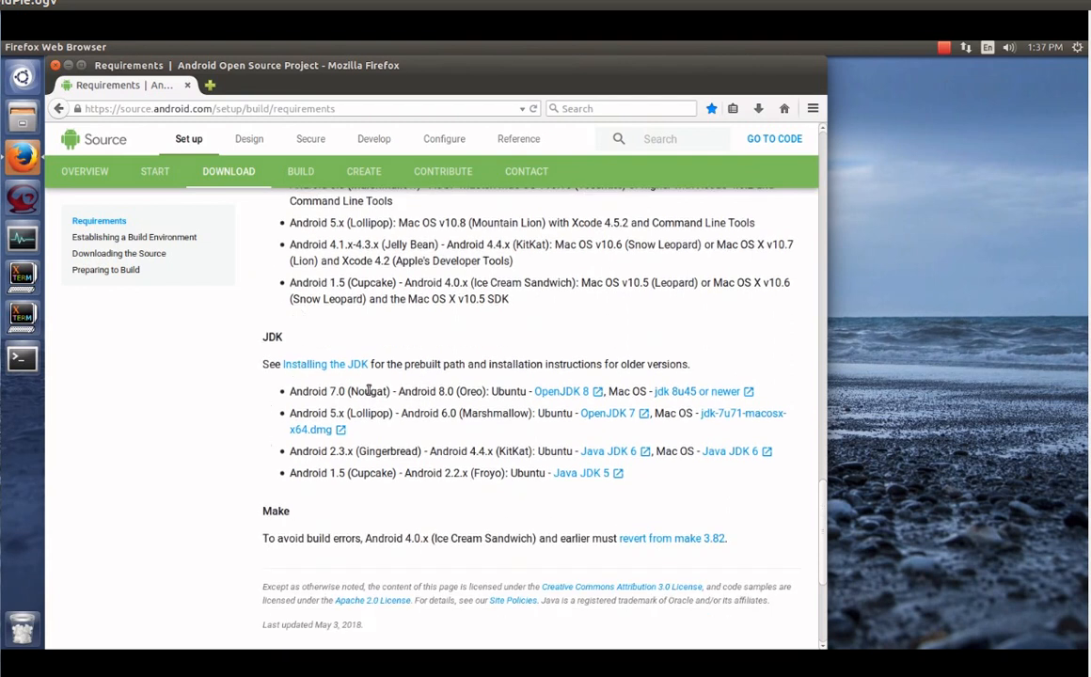
pyautogui.moveTo(519, 387)
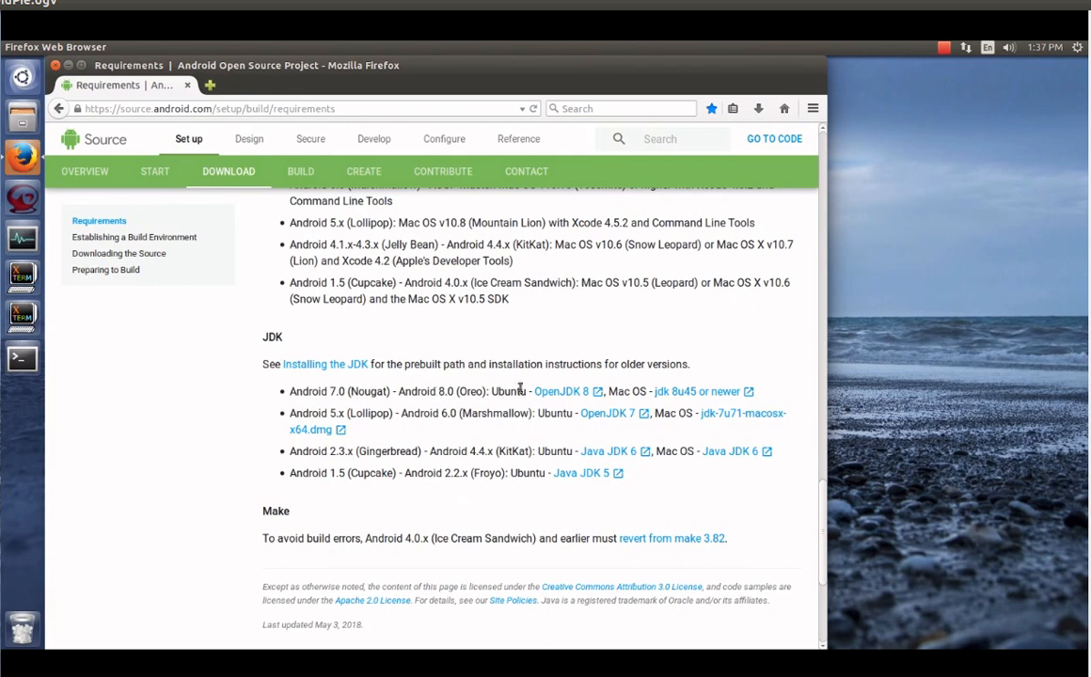
pyautogui.moveTo(557, 401)
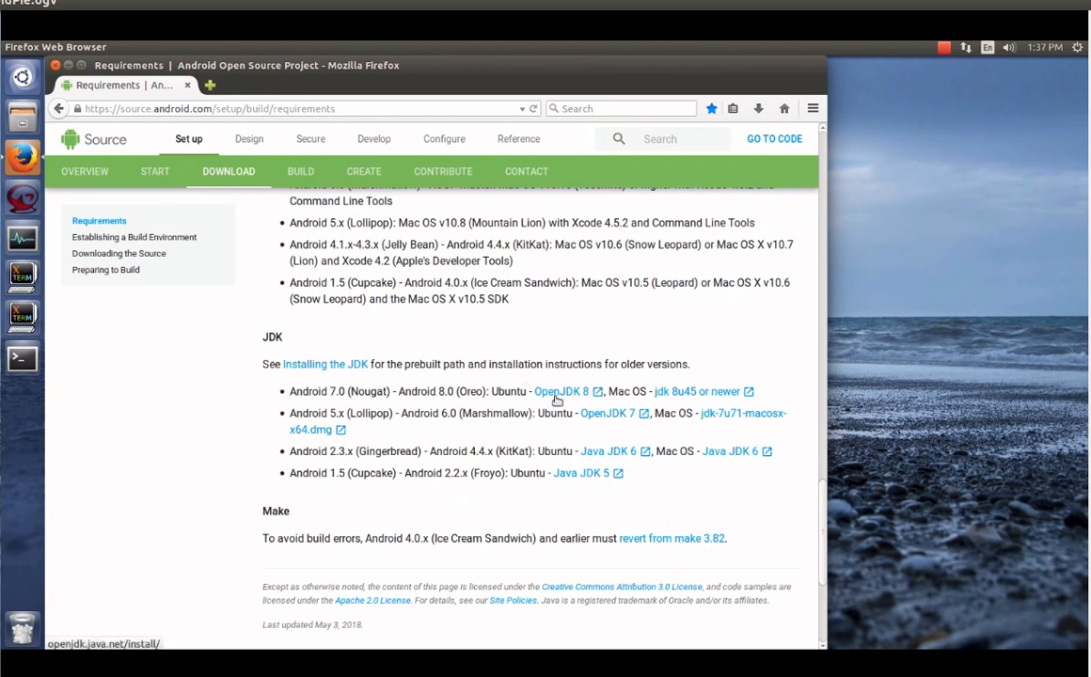
pyautogui.moveTo(244, 397)
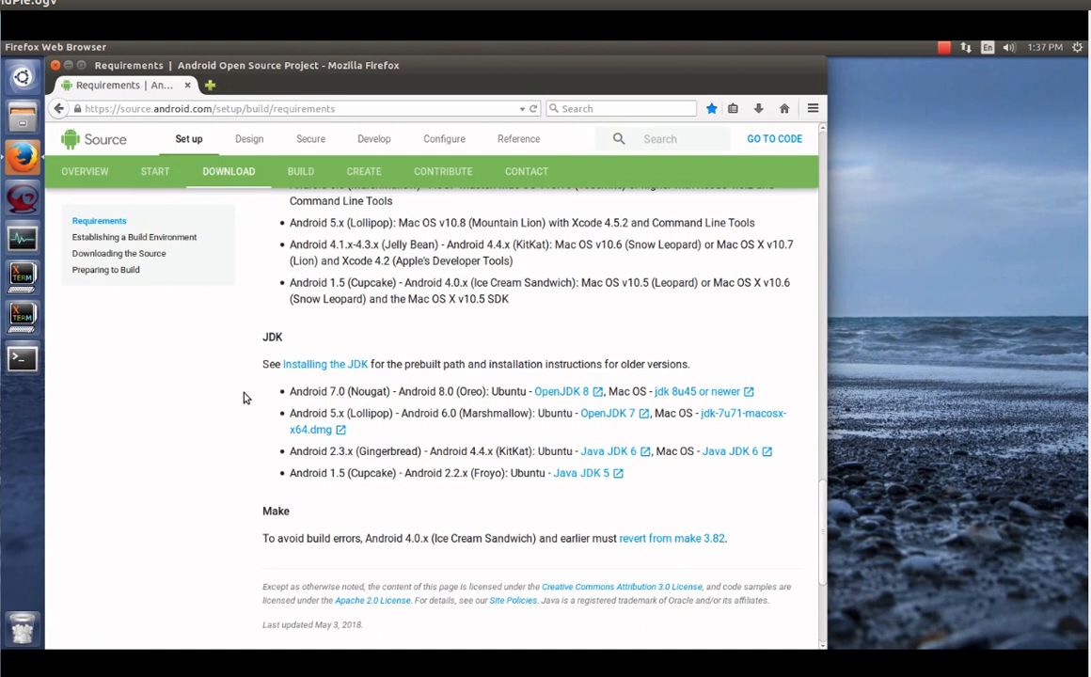
# Open Establishing a Build Environment, scroll to the Linux setup section and highlight the tested Ubuntu LTS 14.04 text
pyautogui.click(133, 237)
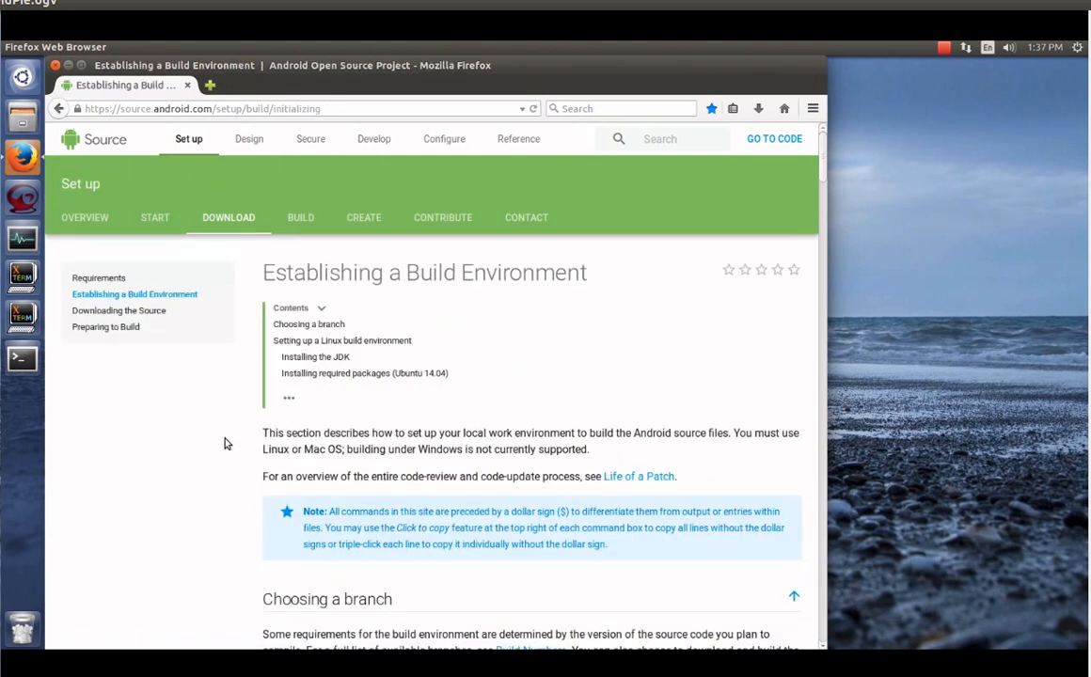
pyautogui.scroll(-3)
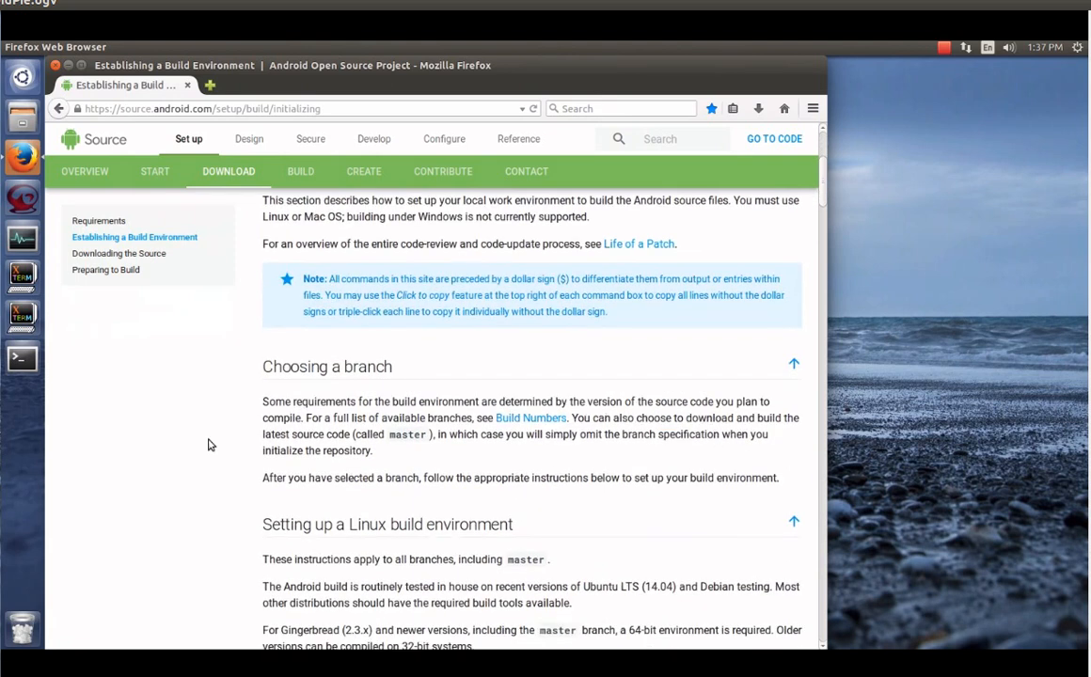
pyautogui.scroll(-3)
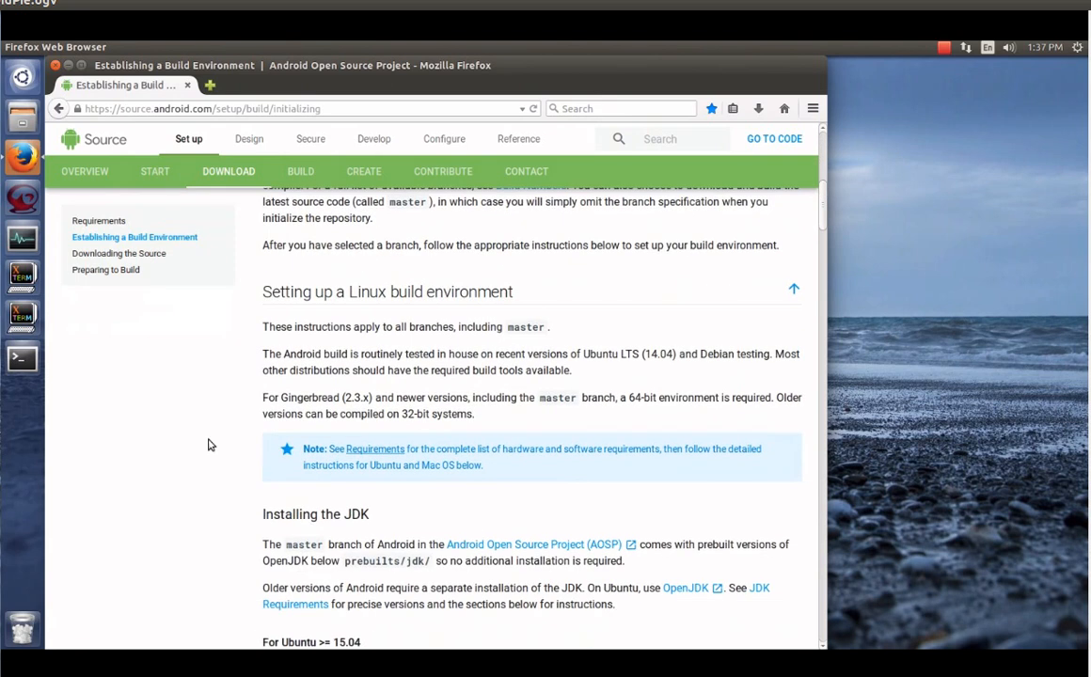
pyautogui.moveTo(264, 354); pyautogui.dragTo(515, 354)
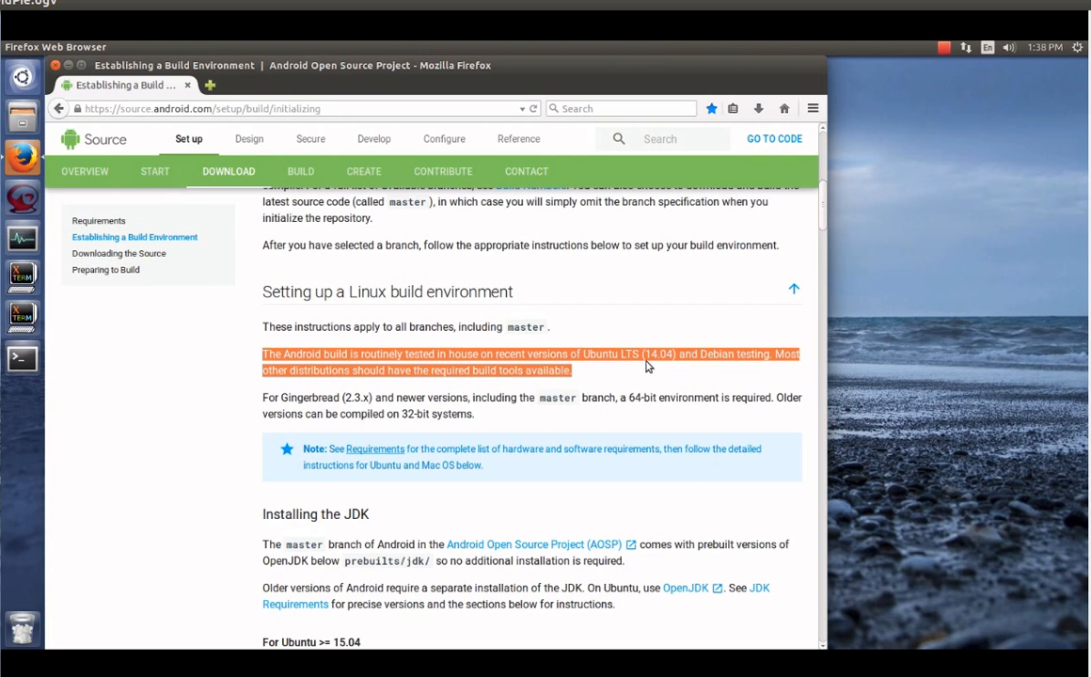
pyautogui.click(588, 353)
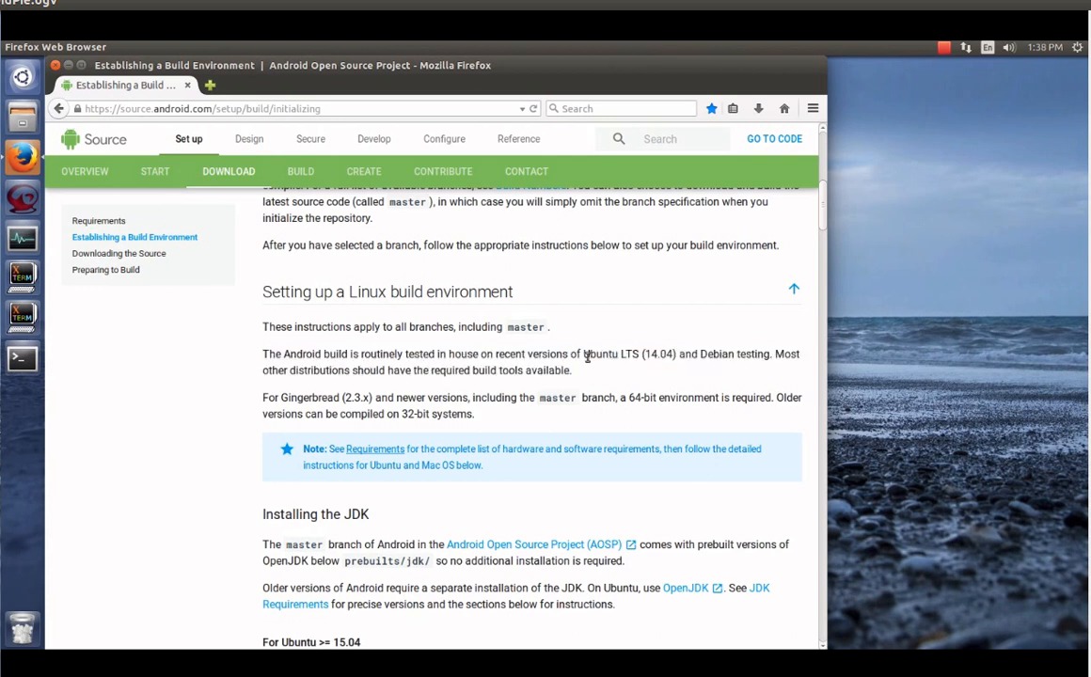
pyautogui.moveTo(585, 354); pyautogui.dragTo(675, 353)
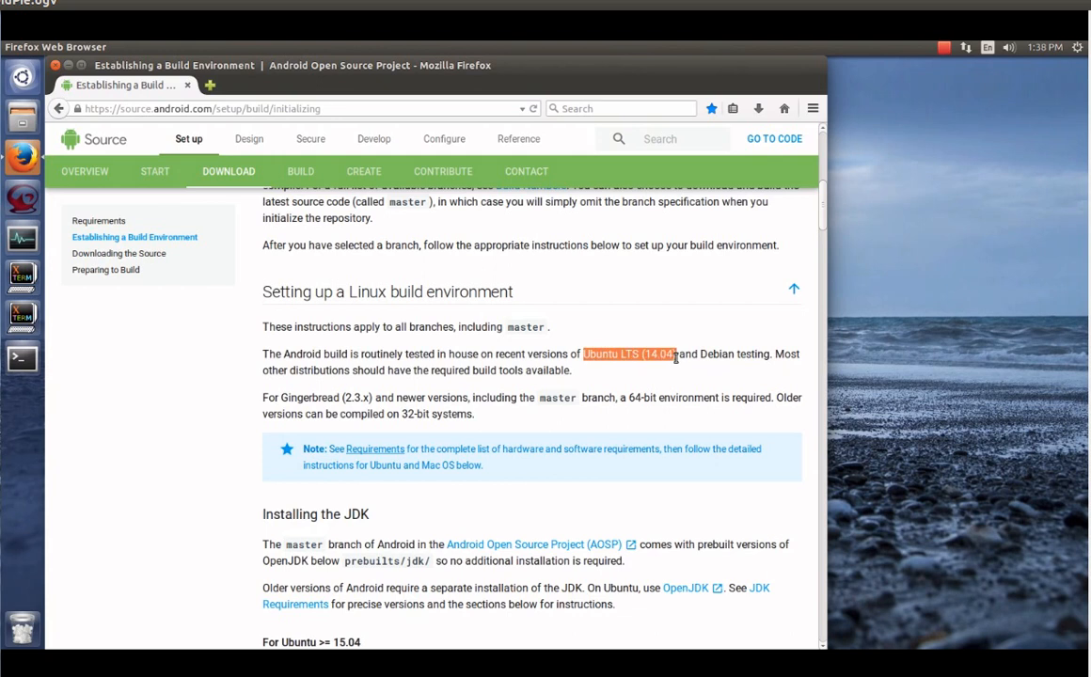
pyautogui.moveTo(643, 384)
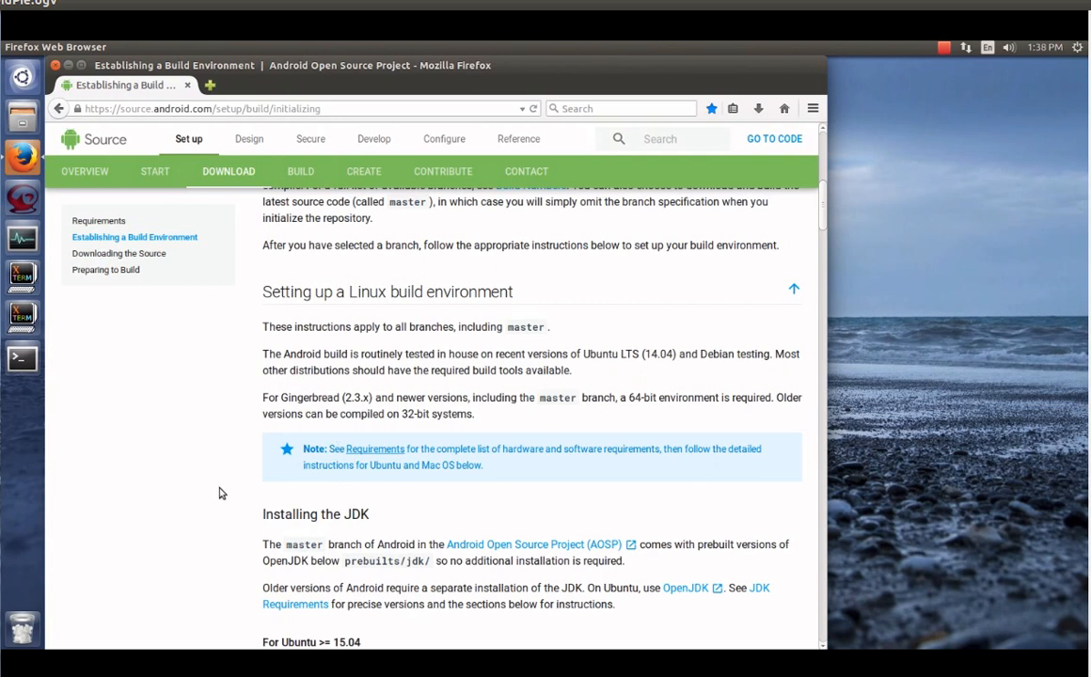
# Under 'For Ubuntu LTS 14.04', download the openjdk-8 headless runtime and JDK .deb packages, saving the files
pyautogui.scroll(-3)
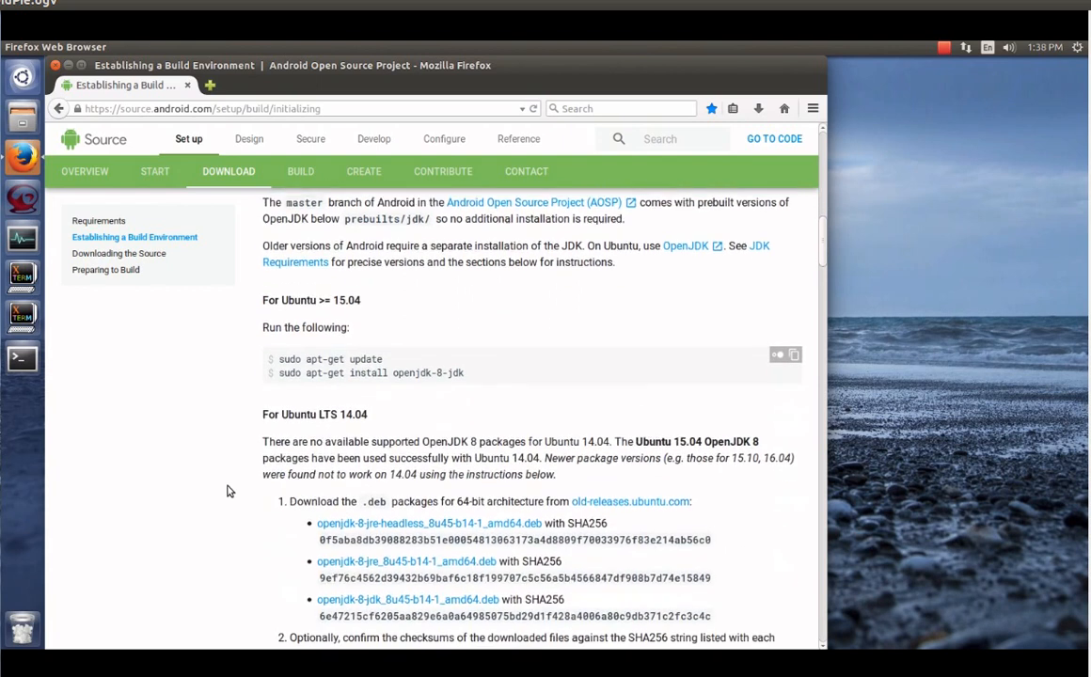
pyautogui.scroll(-3)
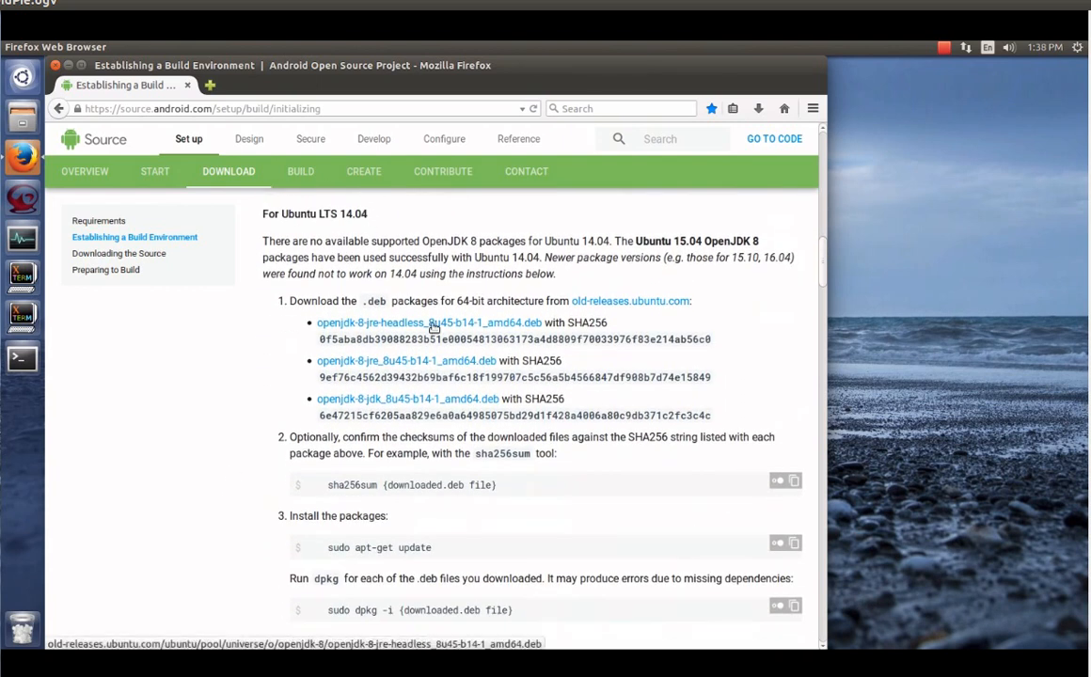
pyautogui.click(430, 323)
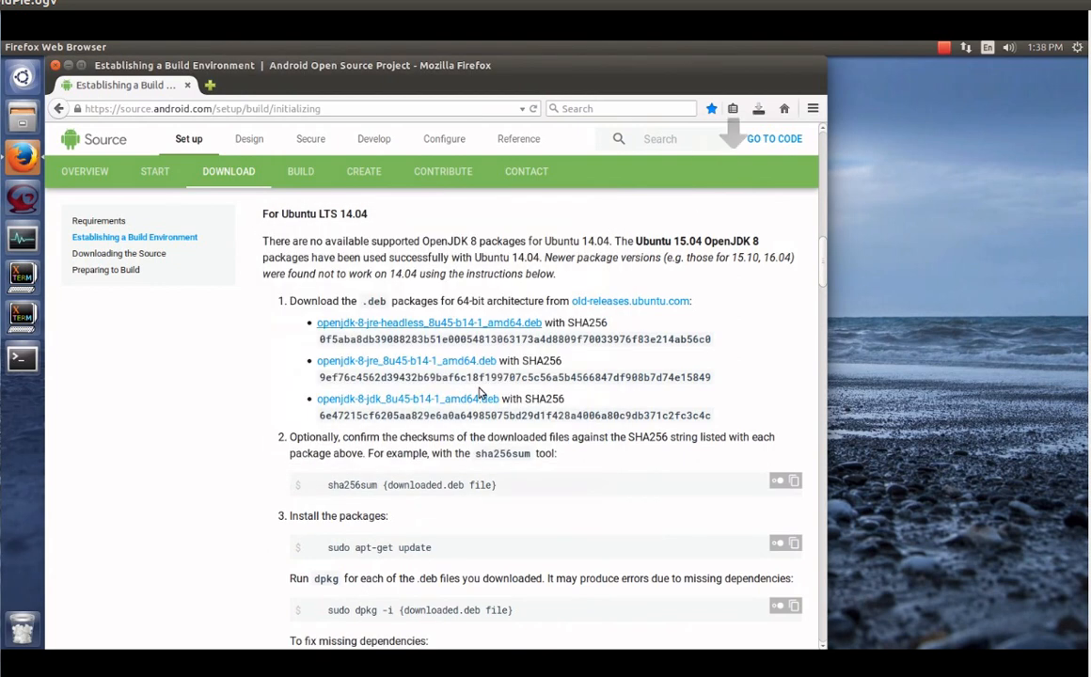
pyautogui.click(406, 361)
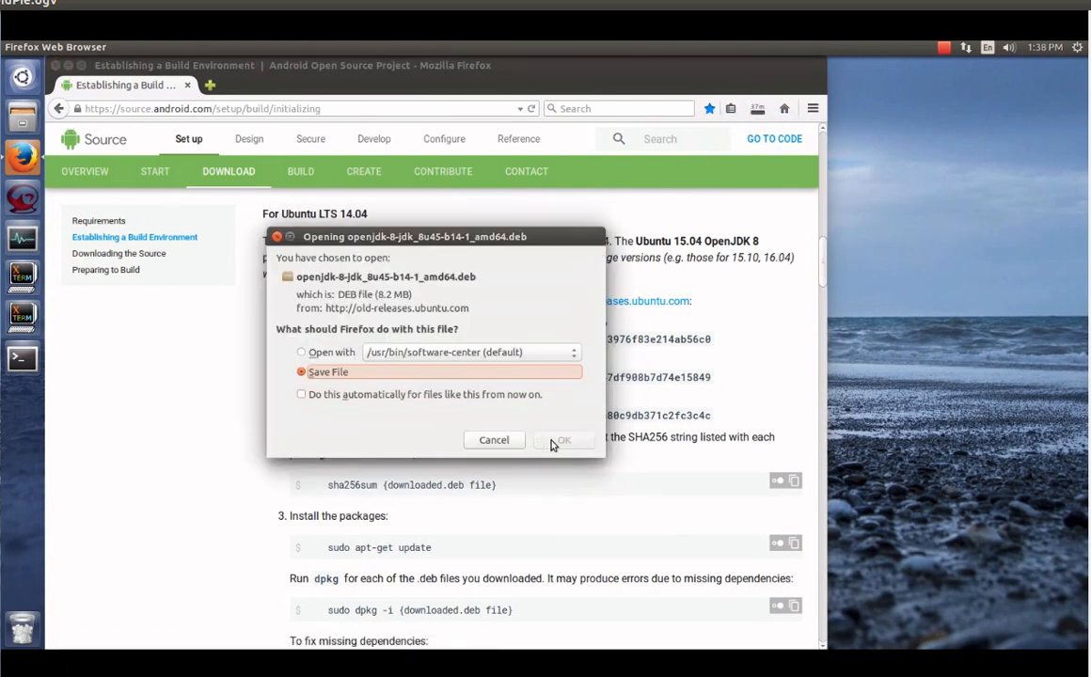
pyautogui.click(562, 440)
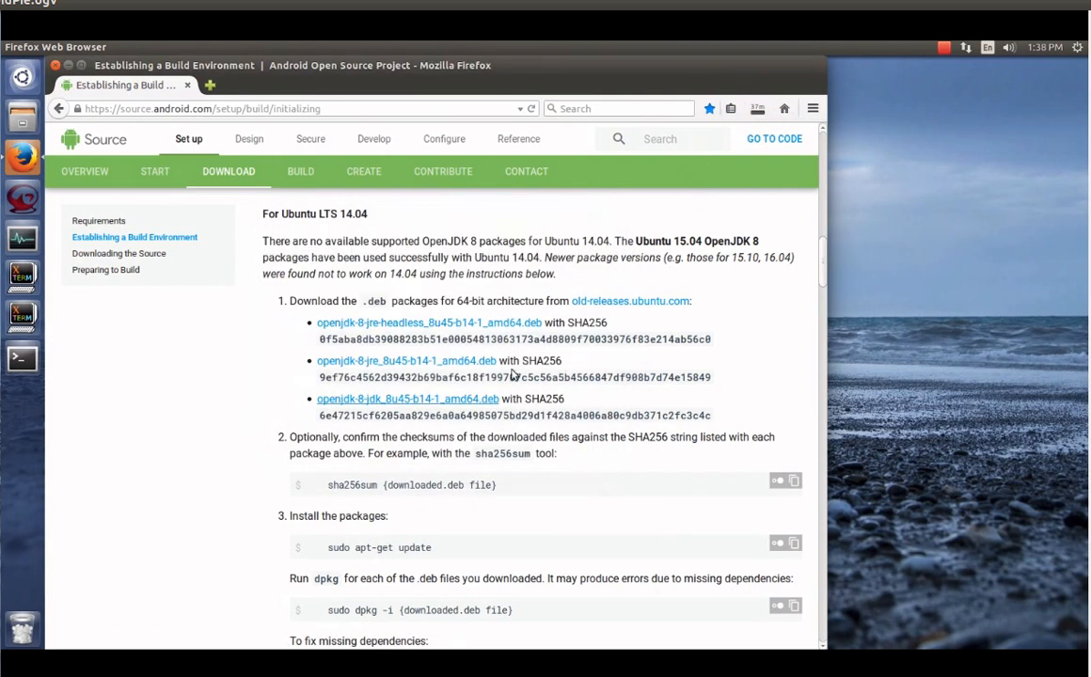
pyautogui.moveTo(440, 418)
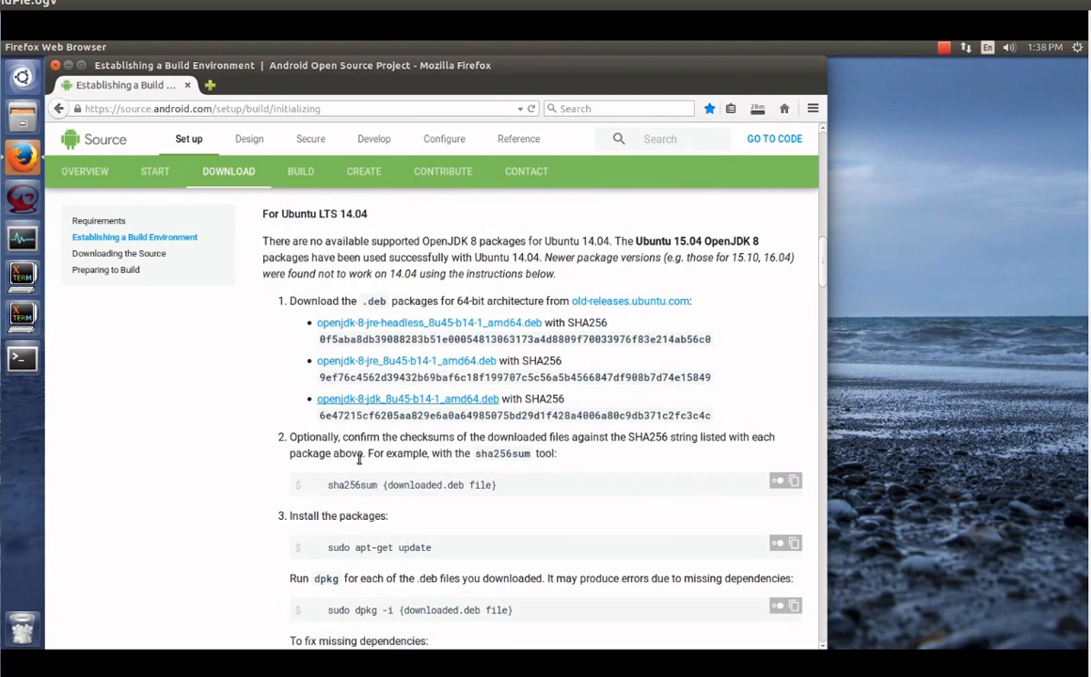
pyautogui.scroll(-3)
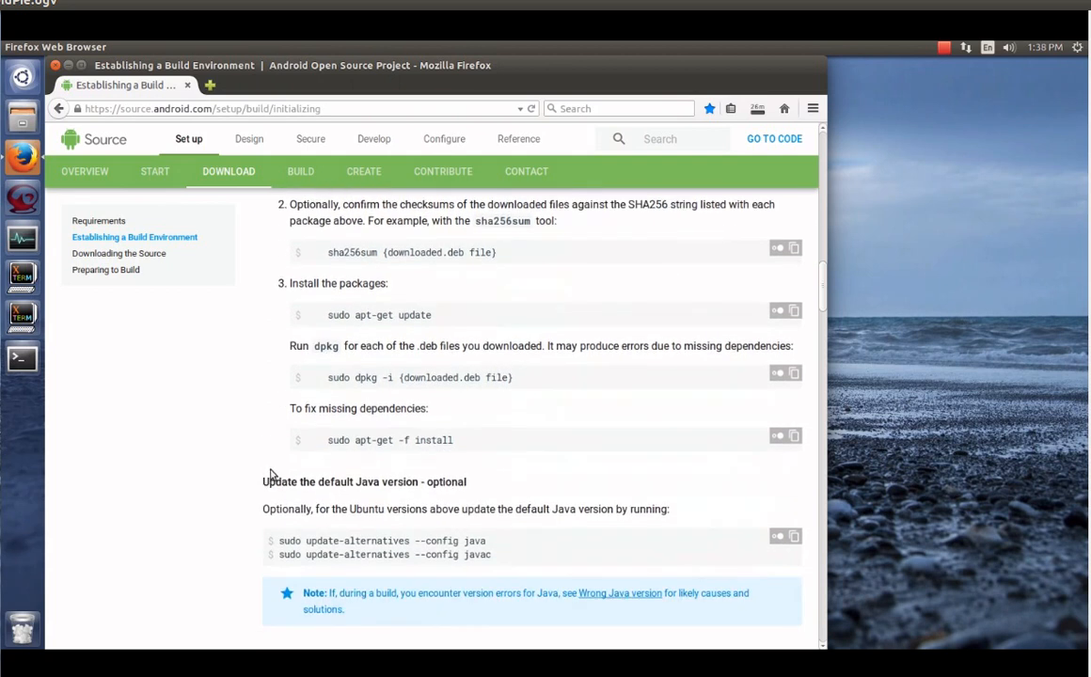
pyautogui.moveTo(756, 107)
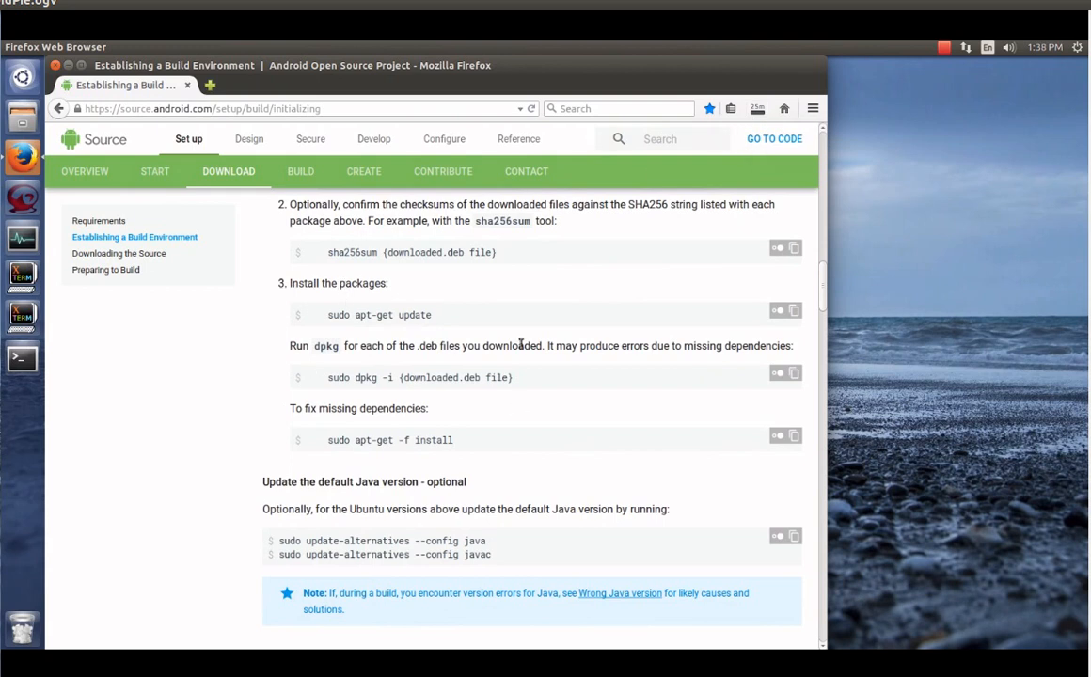
pyautogui.moveTo(21, 358)
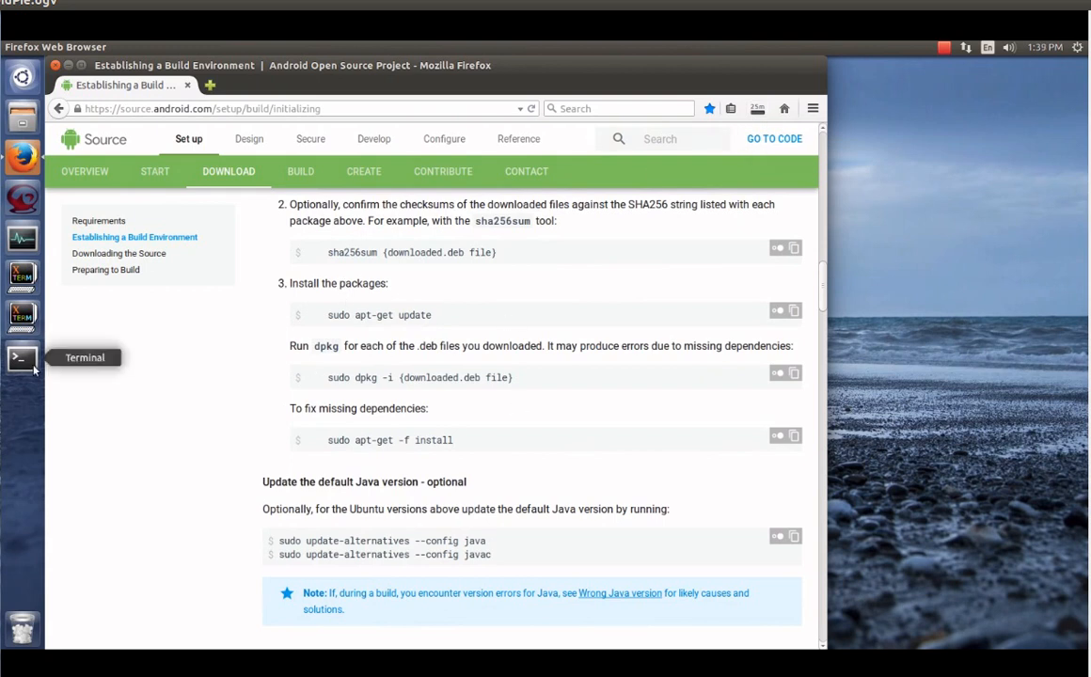
# Open a Terminal and run 'sudo apt-get update' to fetch the Ubuntu package lists
pyautogui.click(21, 358)
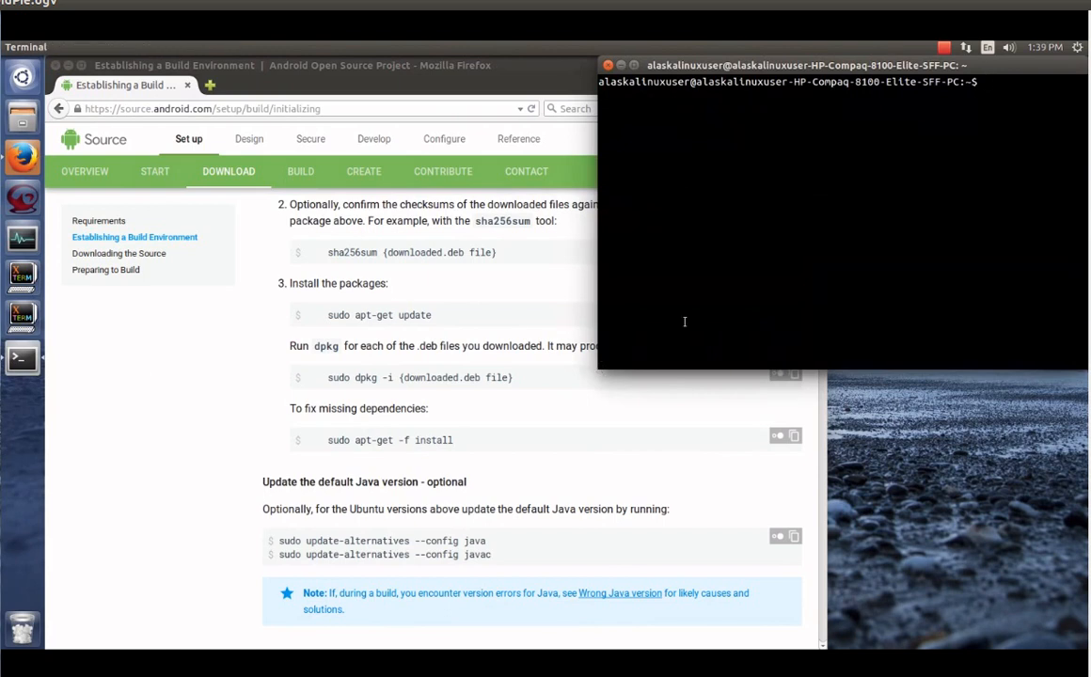
pyautogui.write('sudo')
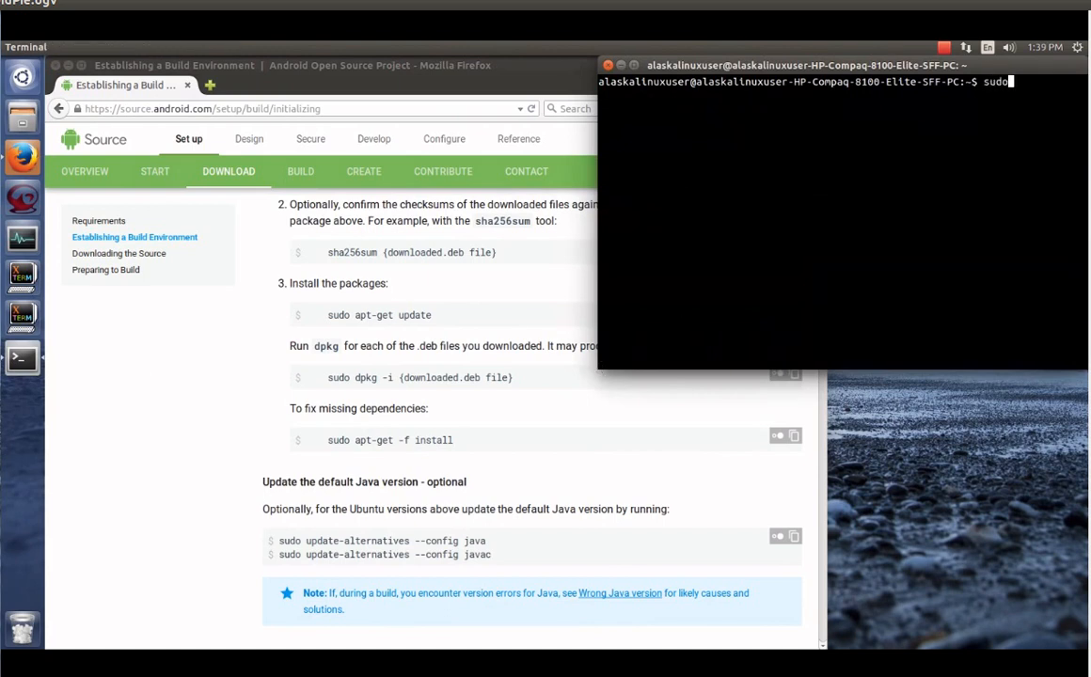
pyautogui.write('apt-get update')
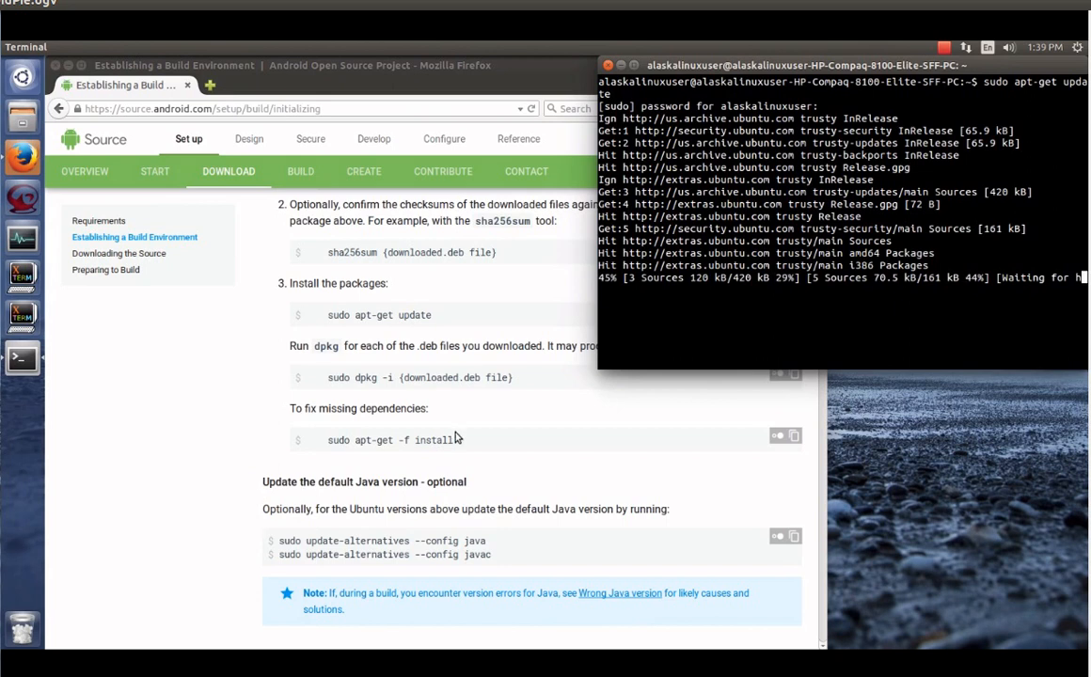
pyautogui.scroll(-3)
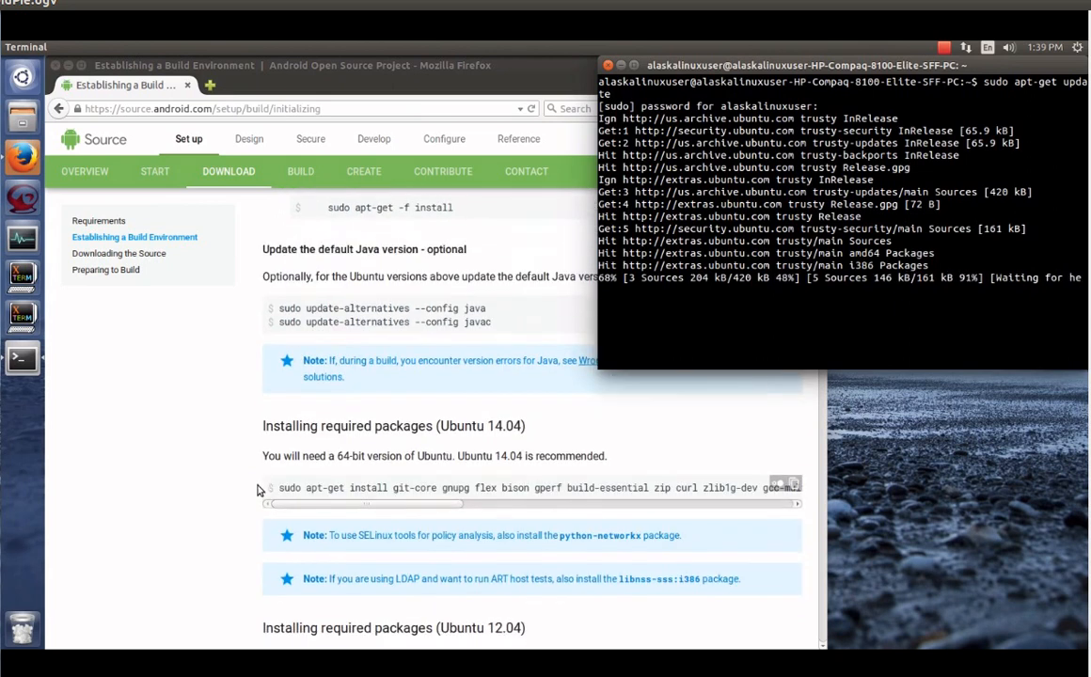